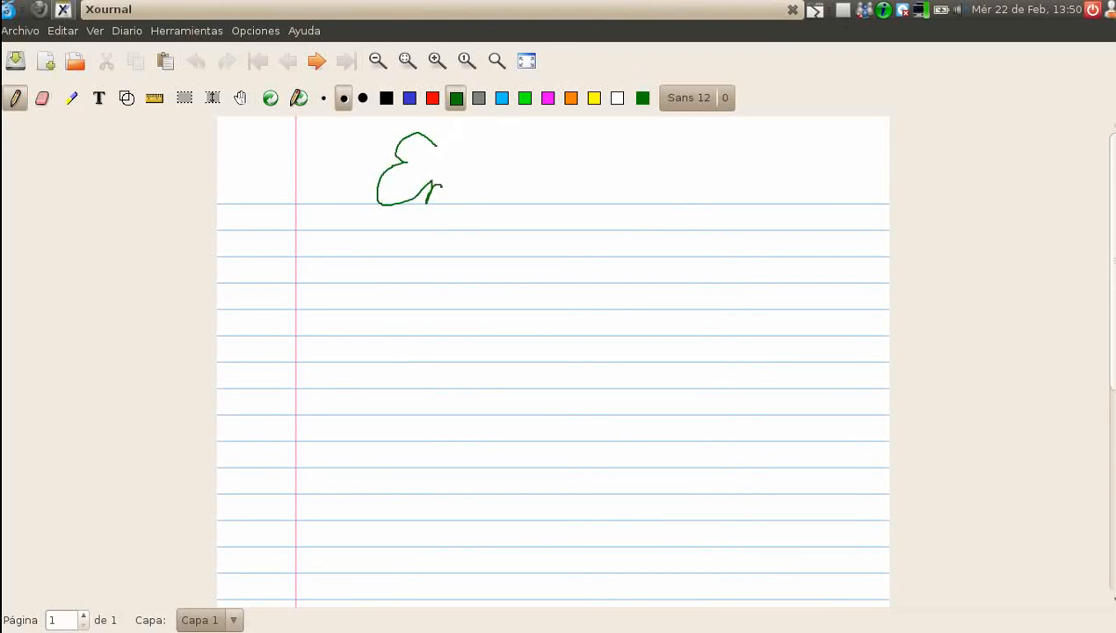
# Finish the handwritten m and type 'ULADORES DE CALCULADORAS CASIO' to complete the title.
pyautogui.moveTo(436, 163); pyautogui.dragTo(457, 202)
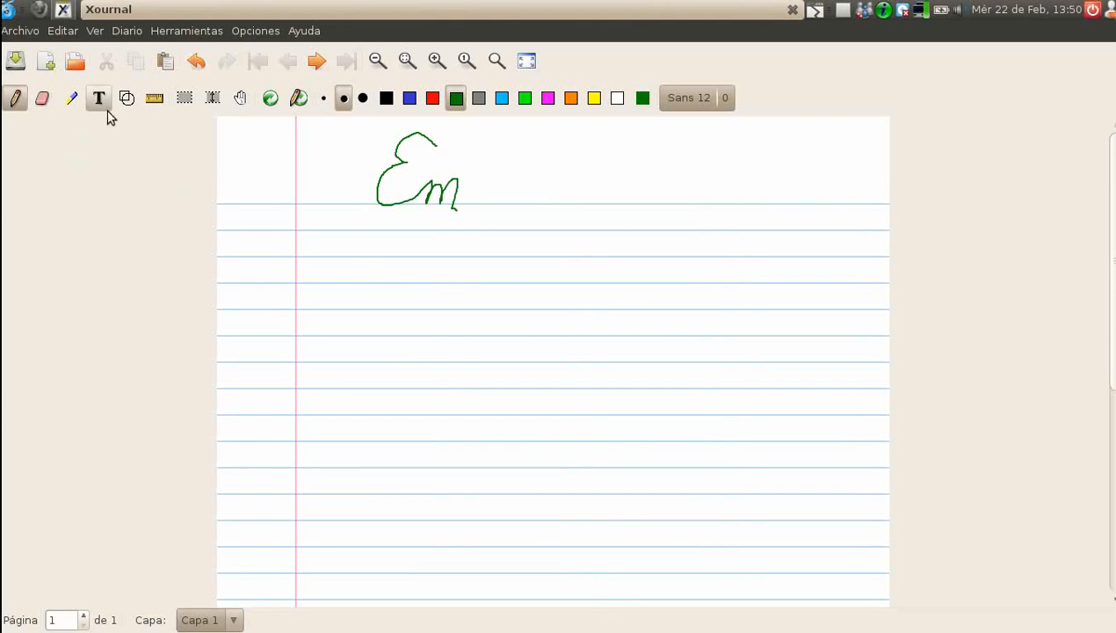
pyautogui.click(99, 98)
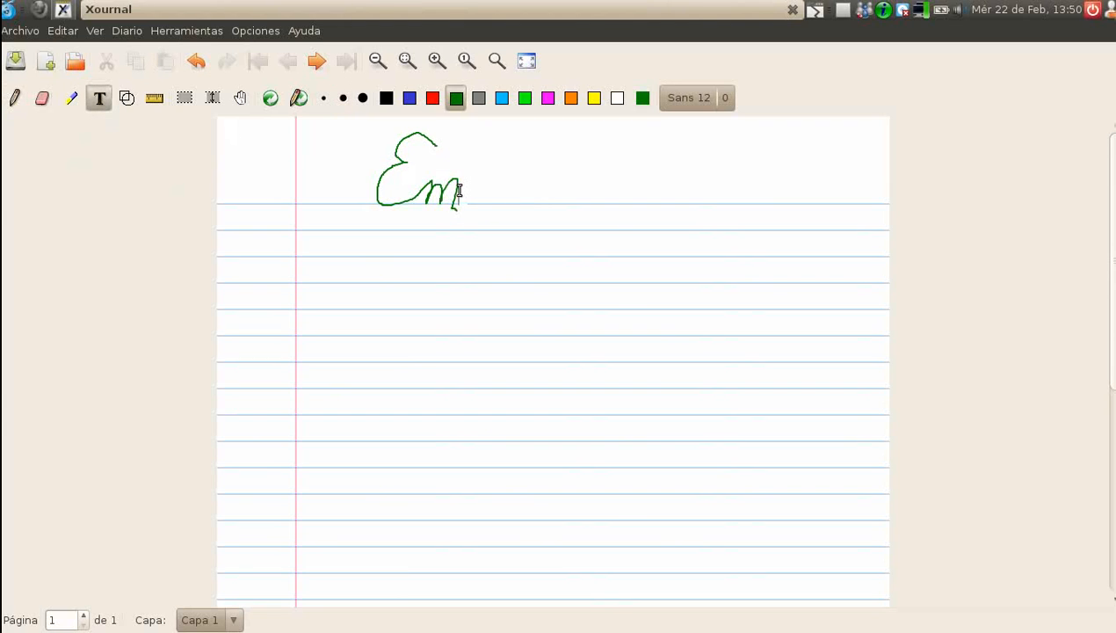
pyautogui.write('ULADORES DE C')
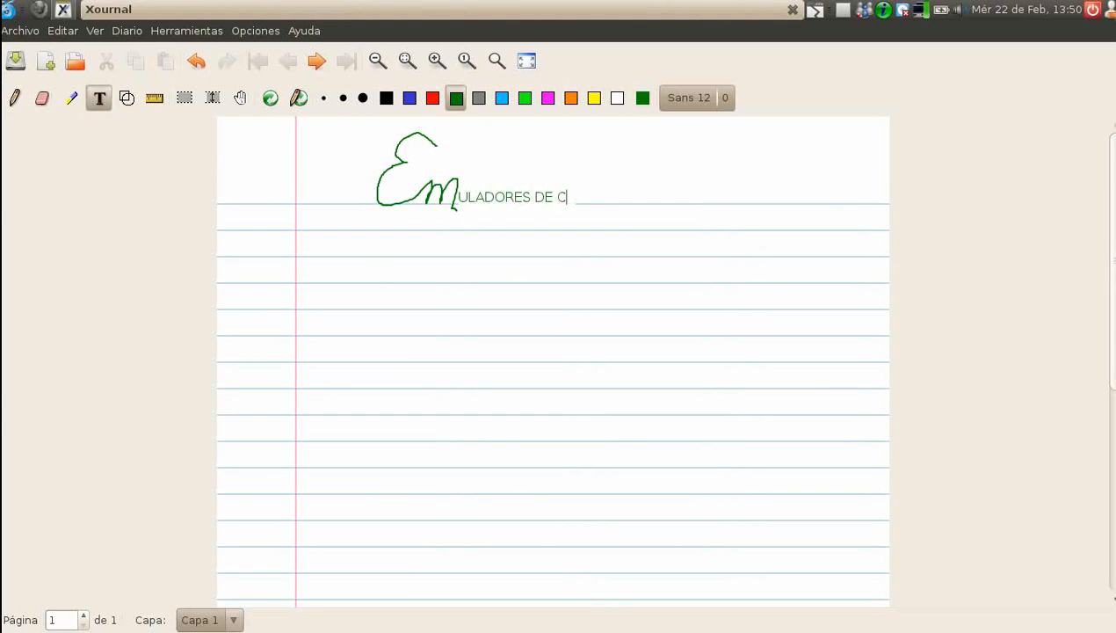
pyautogui.write('ALCULADORE')
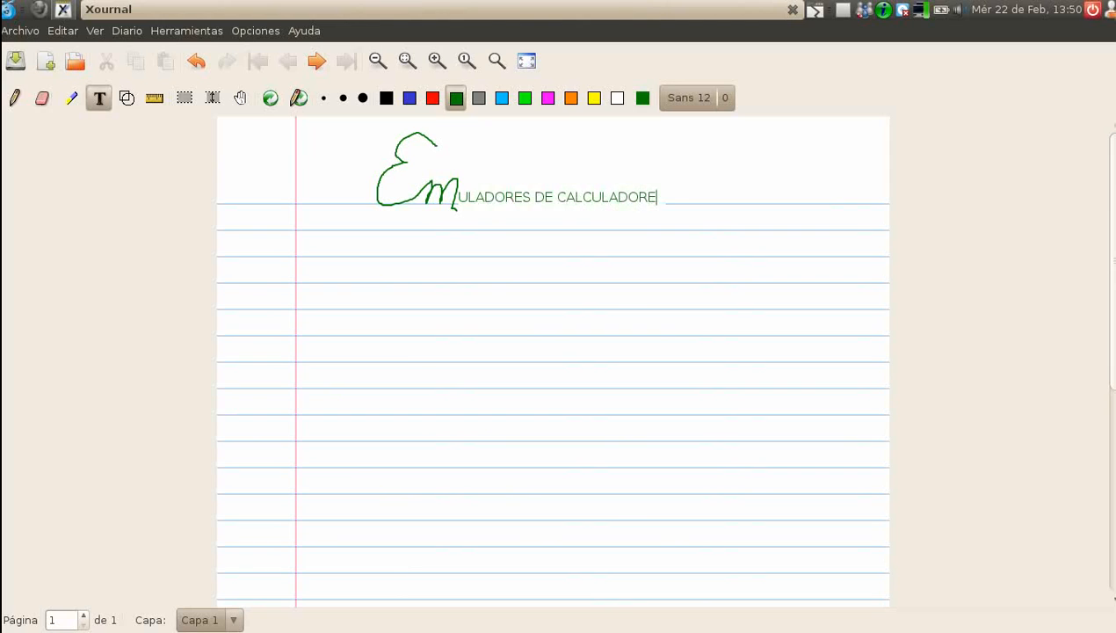
pyautogui.write('AS ca')
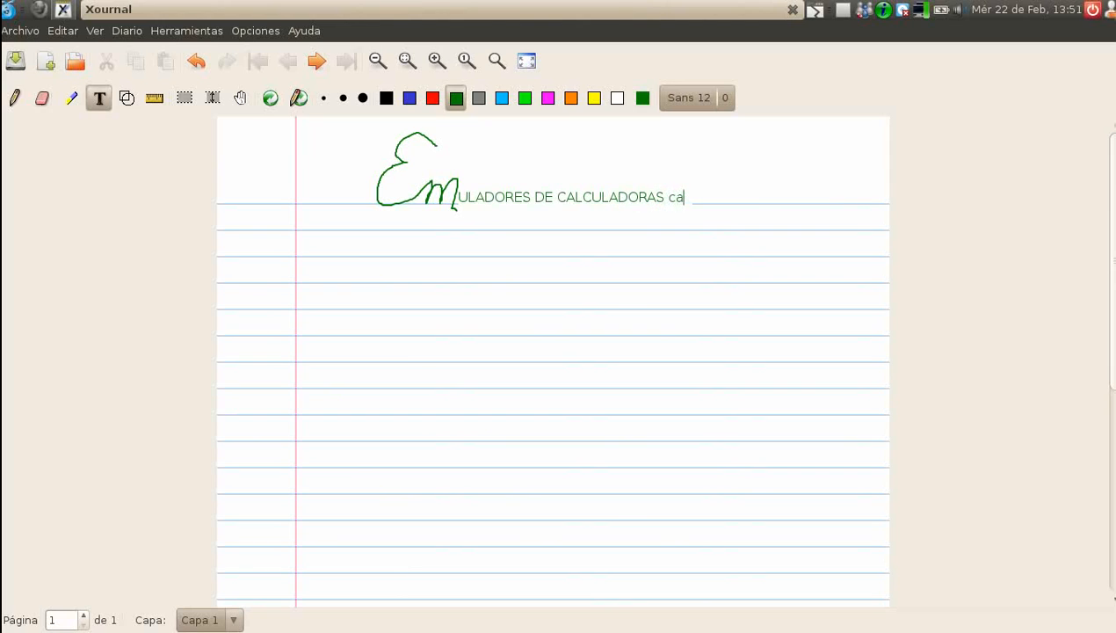
pyautogui.press('BackSpace')
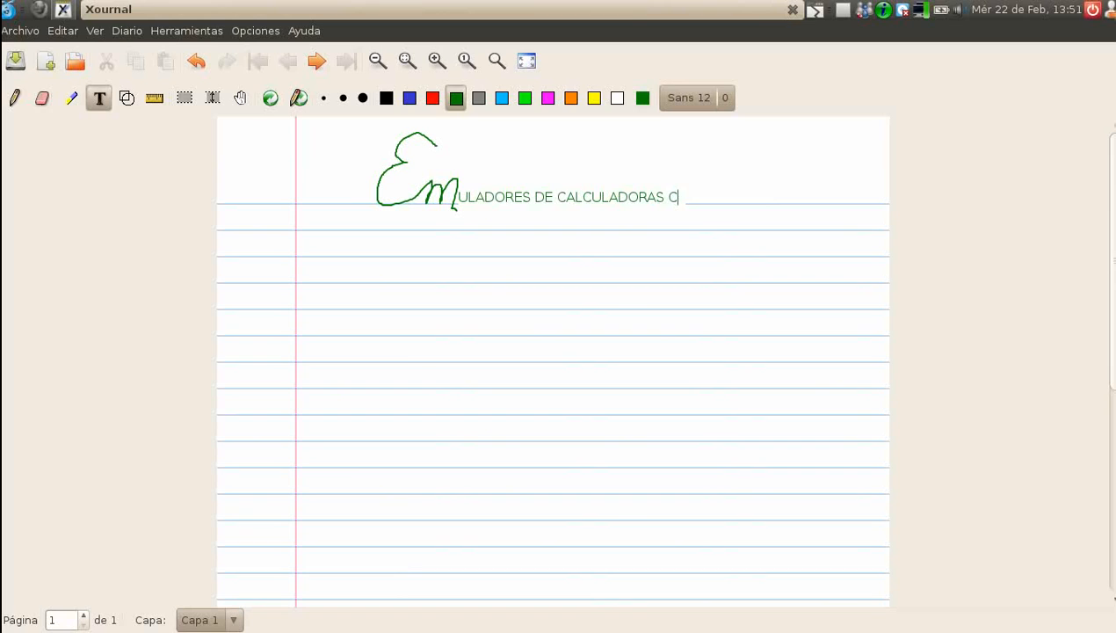
pyautogui.write('ASIO')
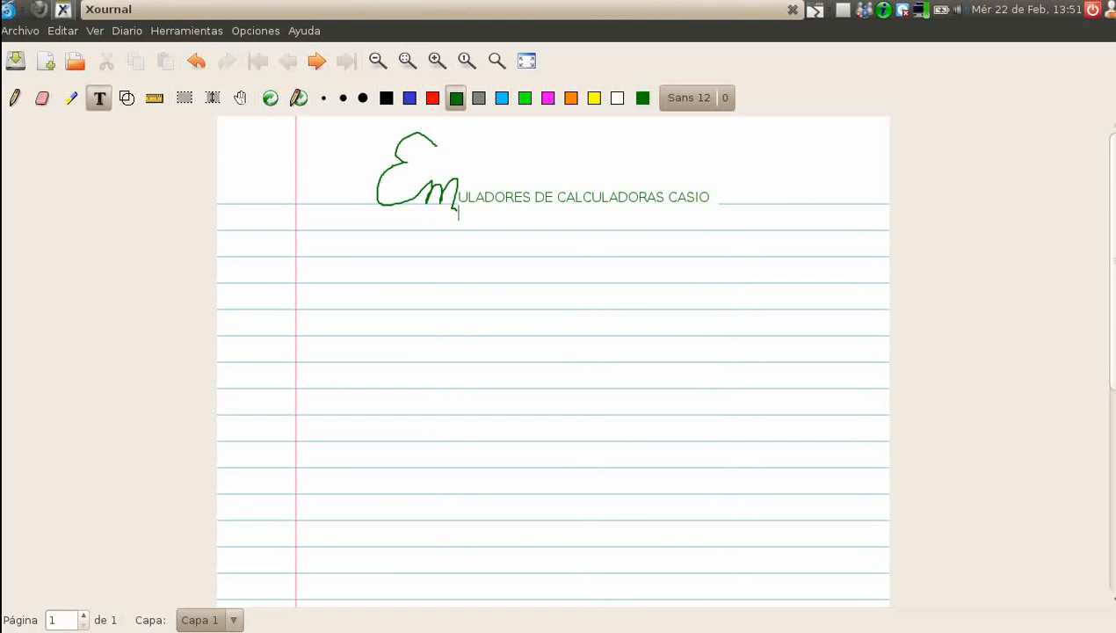
# Add a second typed line about the latest version (ÚLTIMA VERSIÓN).
pyautogui.write('LUTIMA')
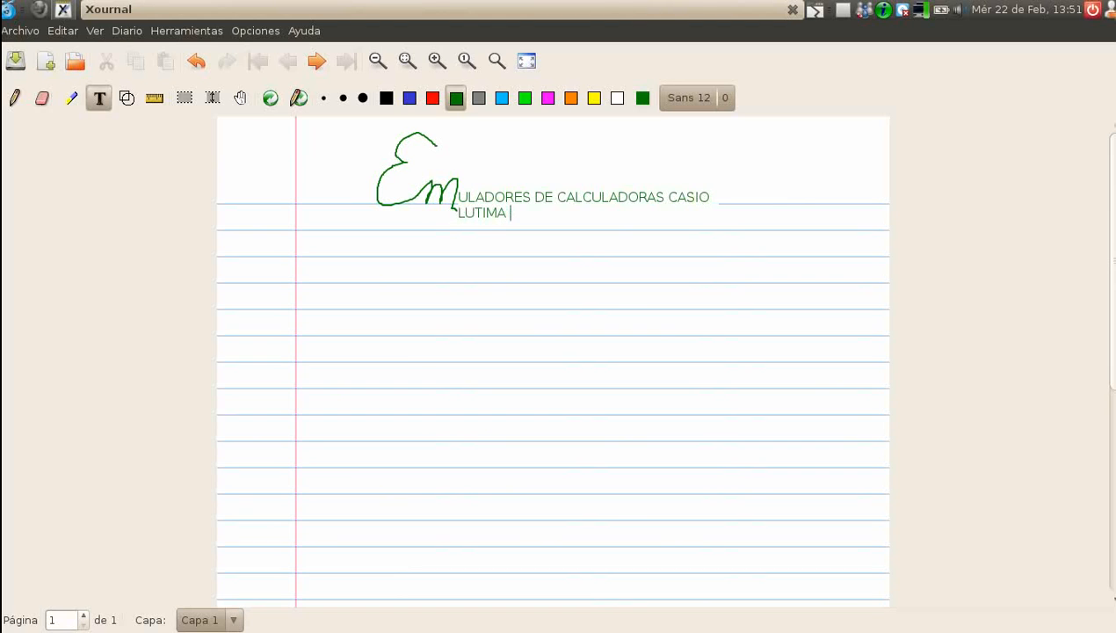
pyautogui.write('VERSIÓ')
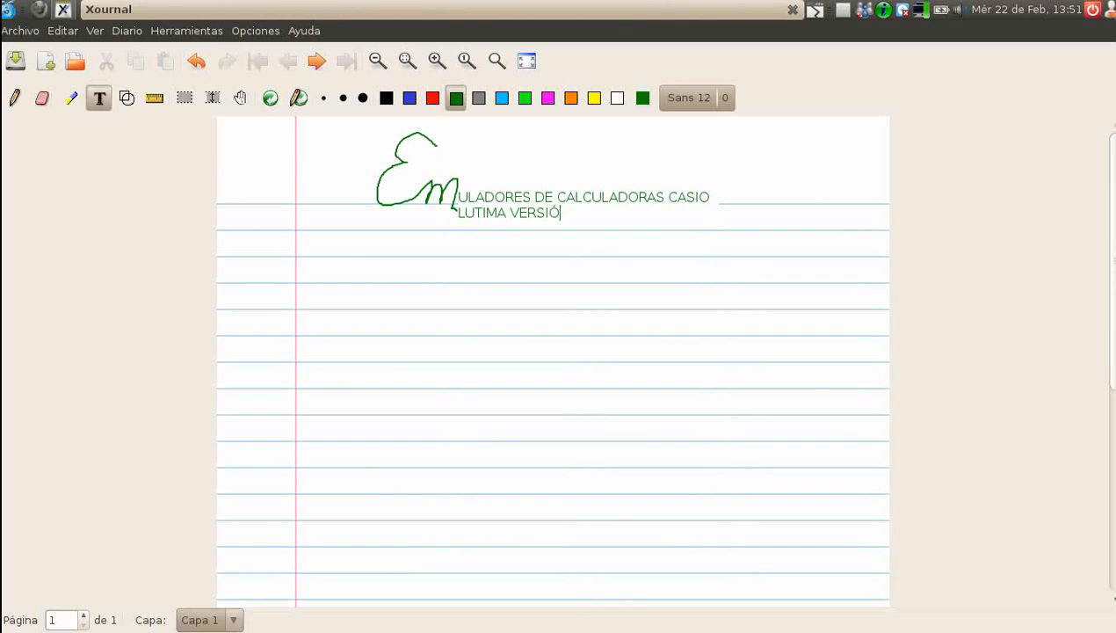
pyautogui.write('N')
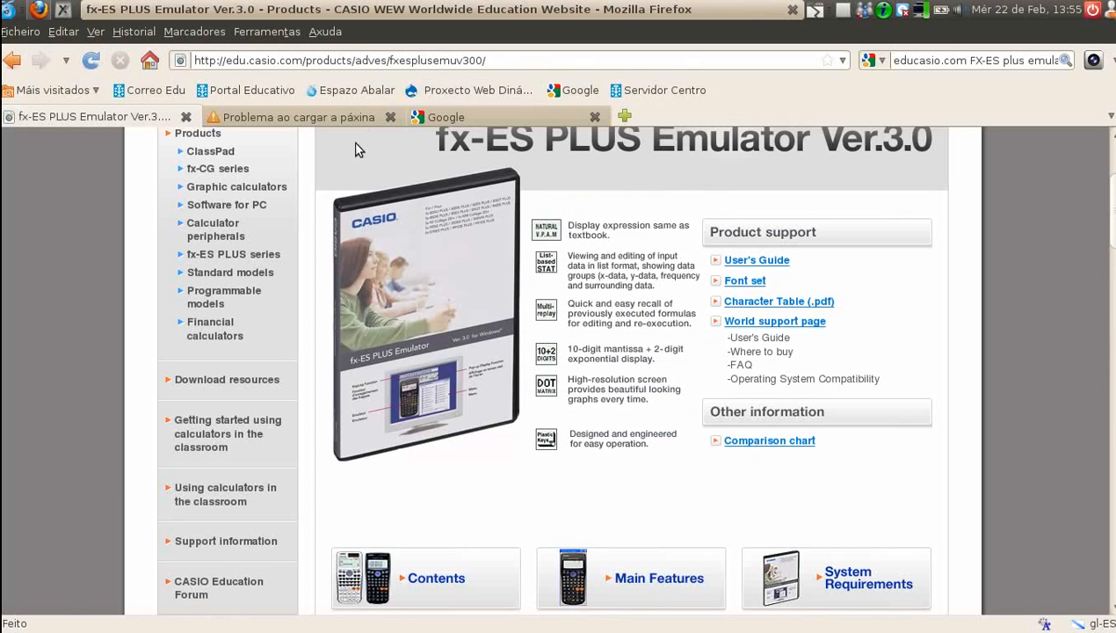
pyautogui.moveTo(308, 147)
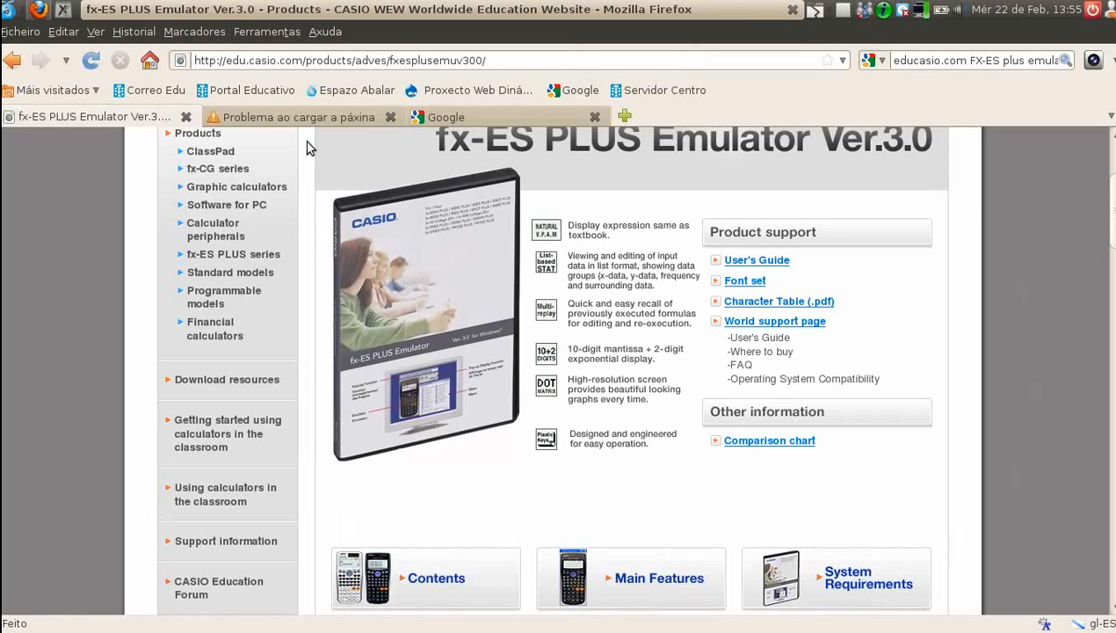
pyautogui.moveTo(521, 65)
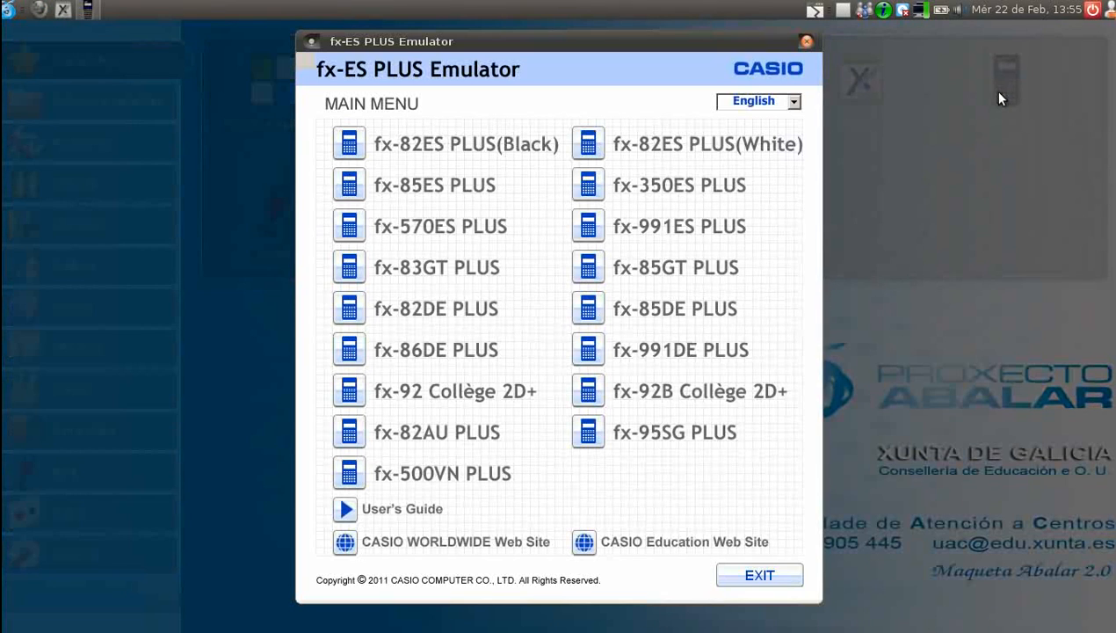
# Switch the emulator menu language to Español.
pyautogui.click(789, 100)
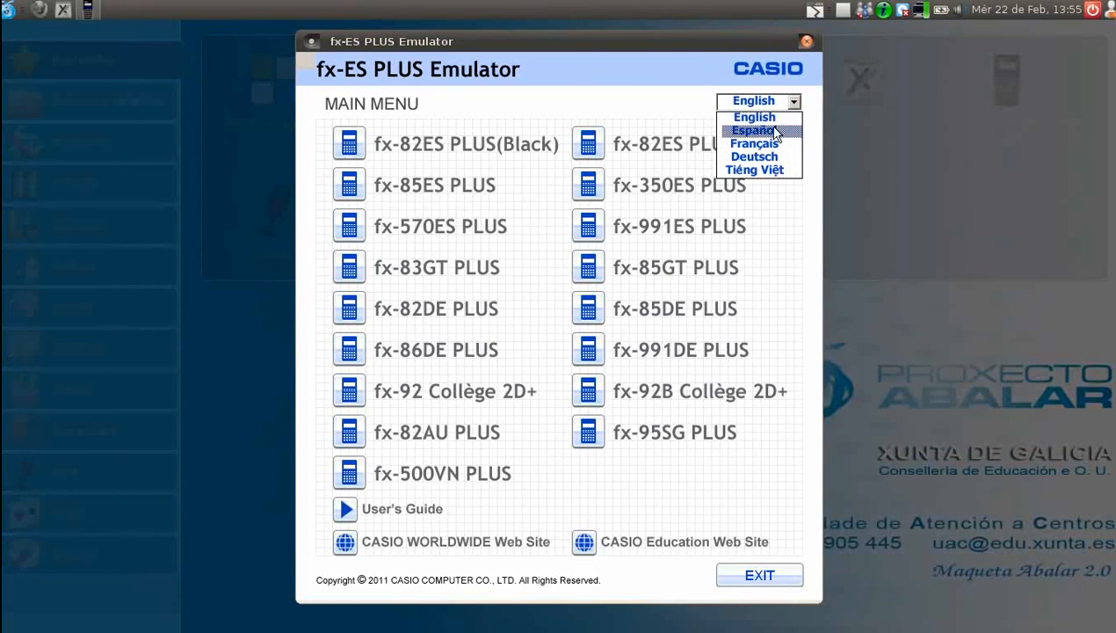
pyautogui.click(753, 130)
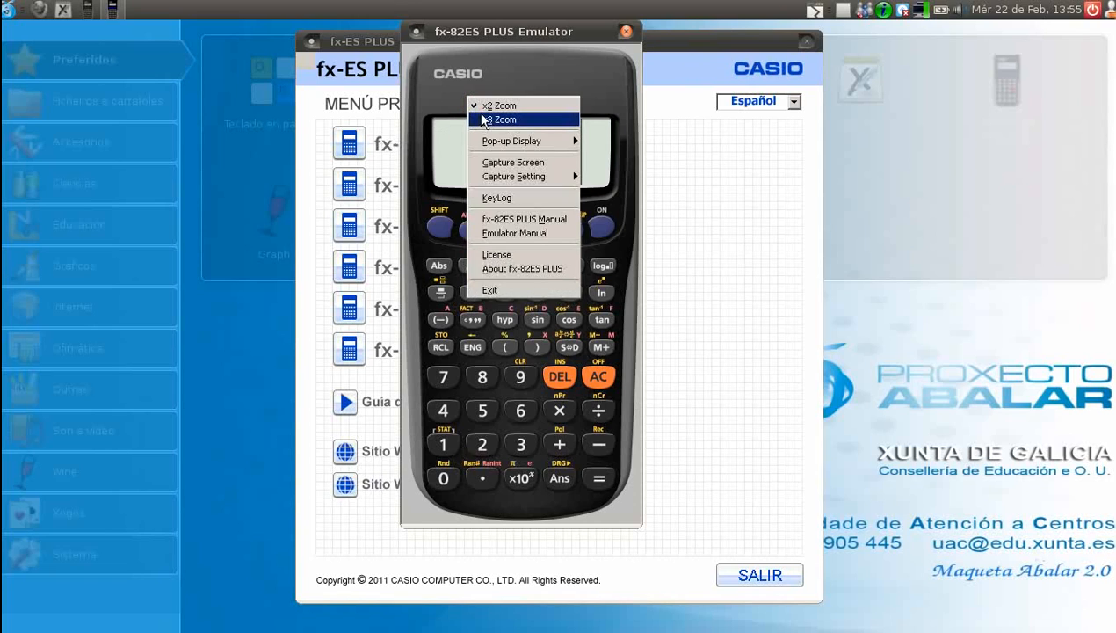
# Enlarge the black fx-82ES PLUS to x3 zoom, then close it.
pyautogui.click(499, 105)
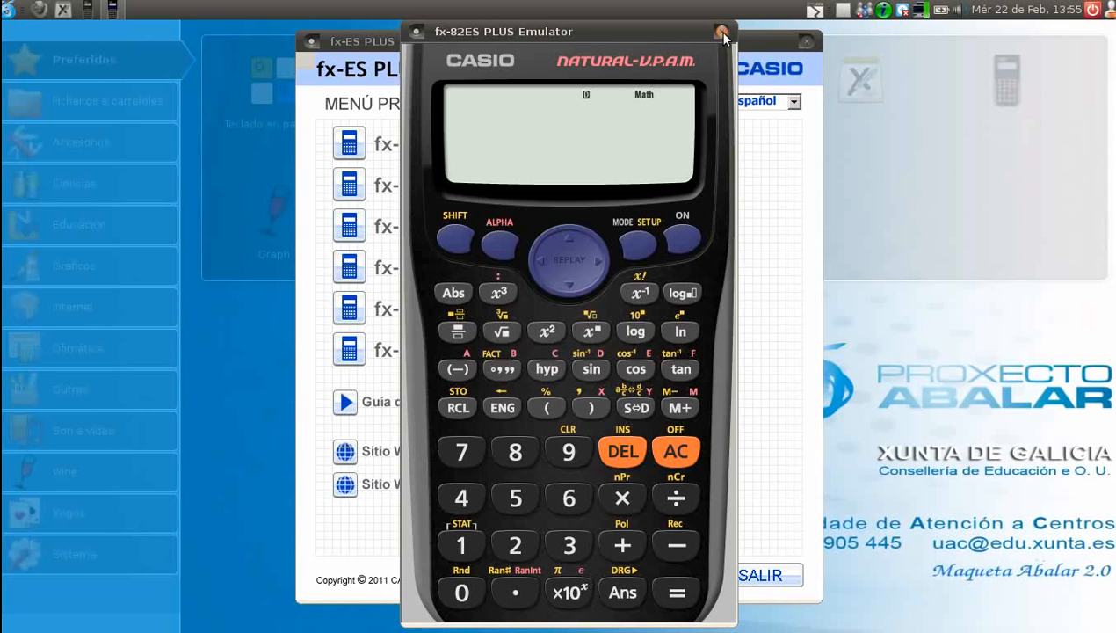
pyautogui.click(722, 31)
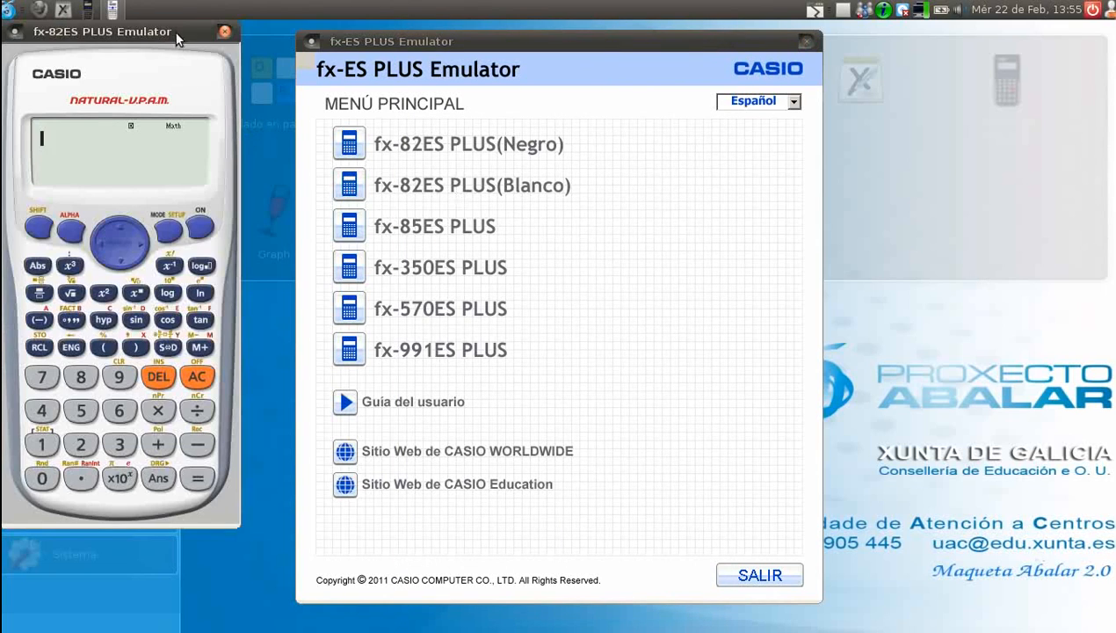
# On the x3-zoomed white fx-82ES PLUS, compute 7/8 + 5 = 5.875 and close it.
pyautogui.click(15, 30)
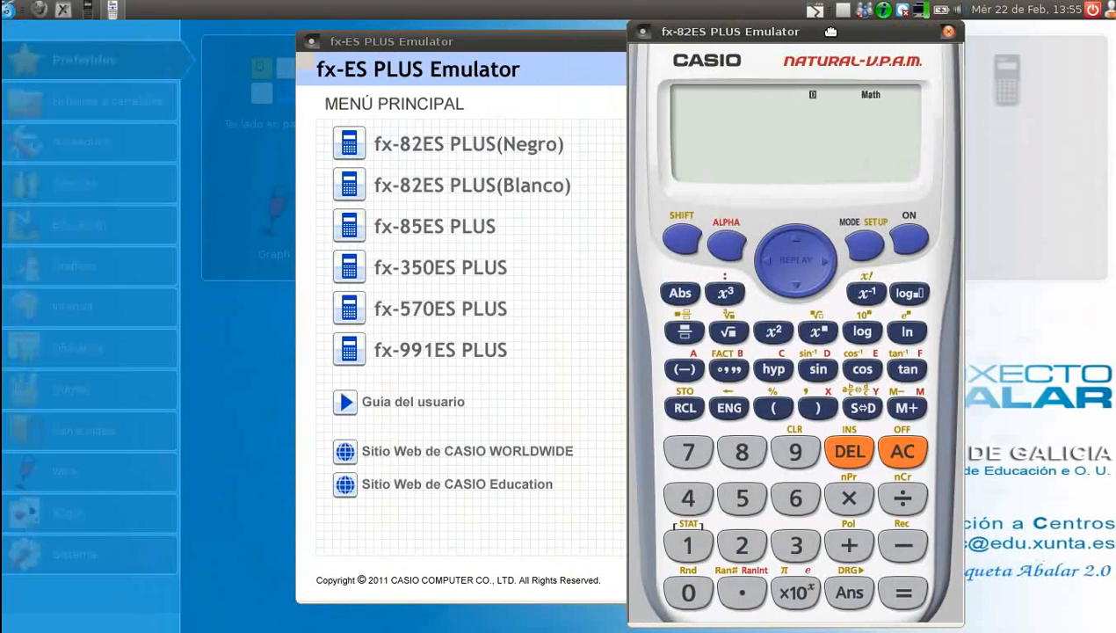
pyautogui.moveTo(741, 399)
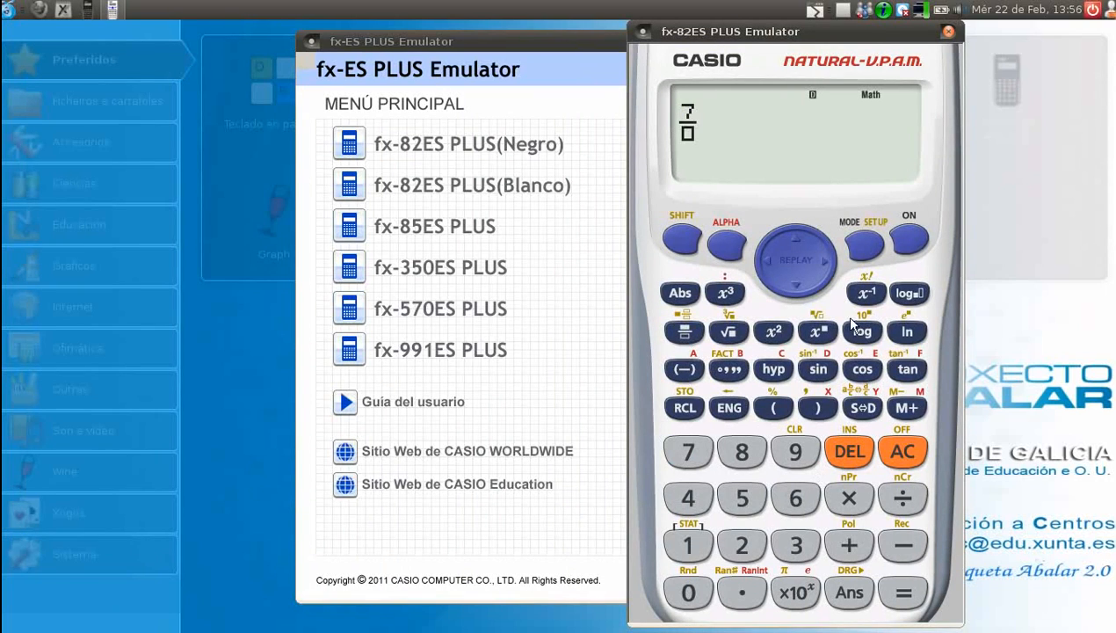
pyautogui.moveTo(781, 570)
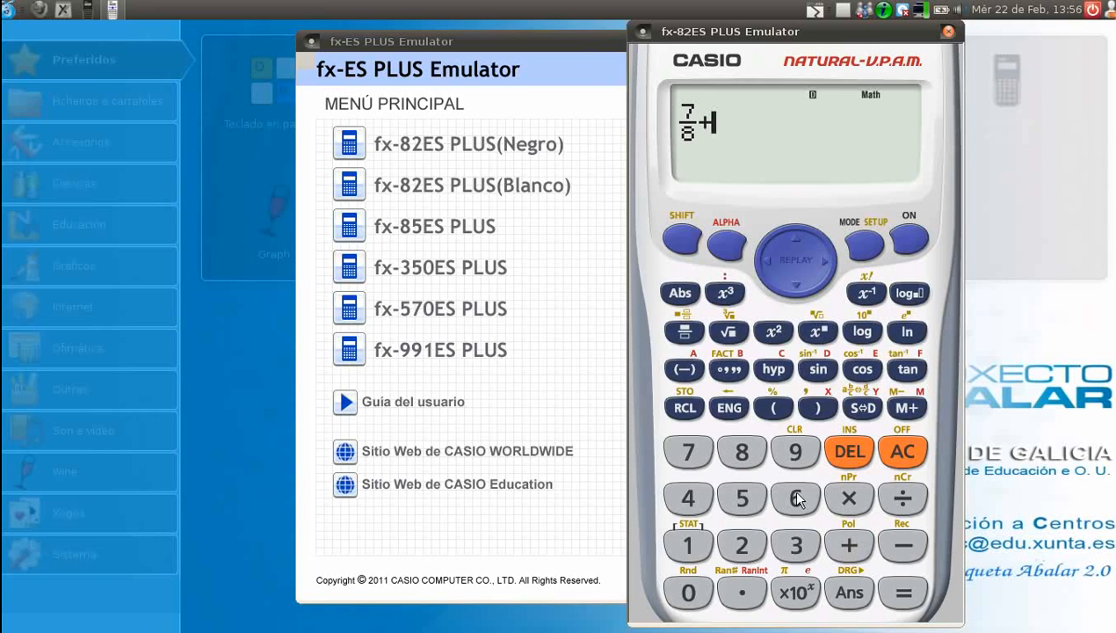
pyautogui.click(742, 498)
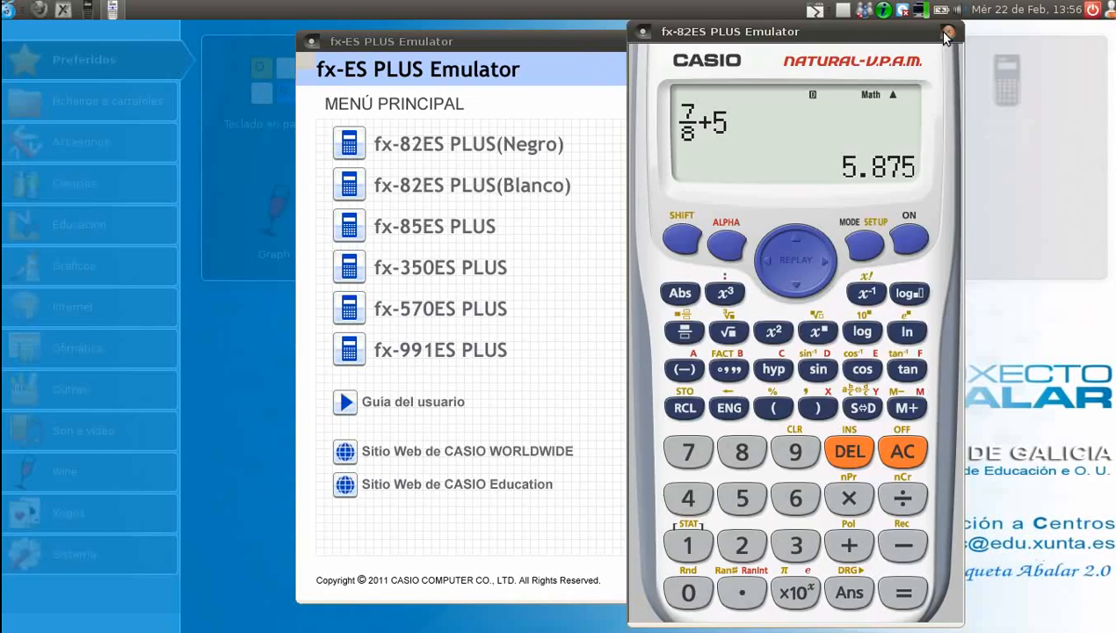
pyautogui.click(948, 31)
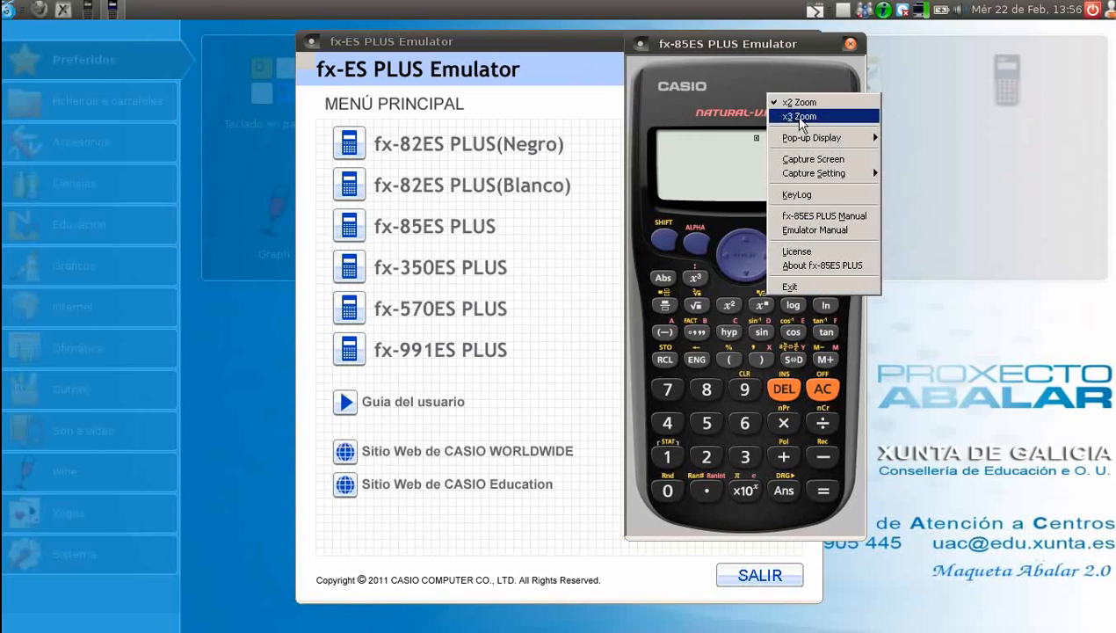
# Enlarge the fx-85ES PLUS to x3, switch it on, show its mode list, then close it.
pyautogui.click(798, 116)
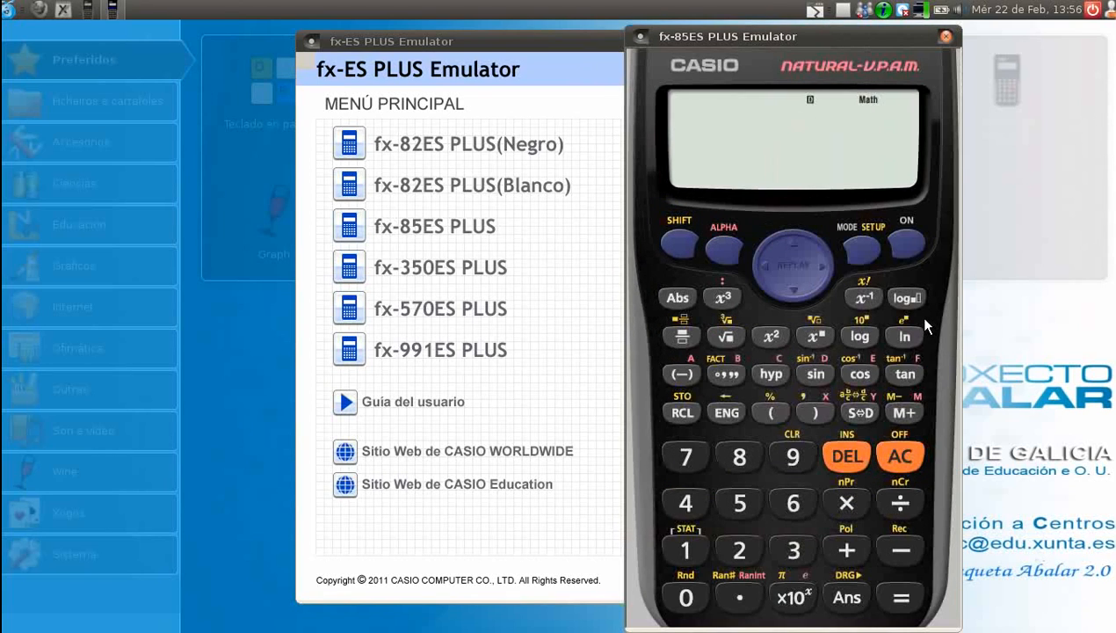
pyautogui.click(906, 244)
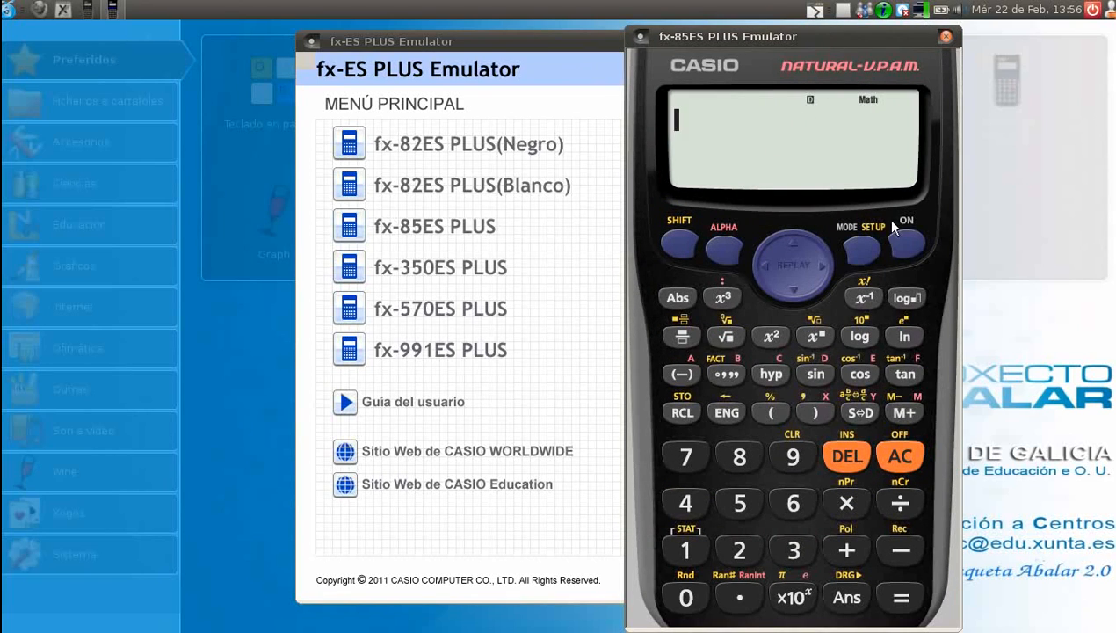
pyautogui.click(862, 246)
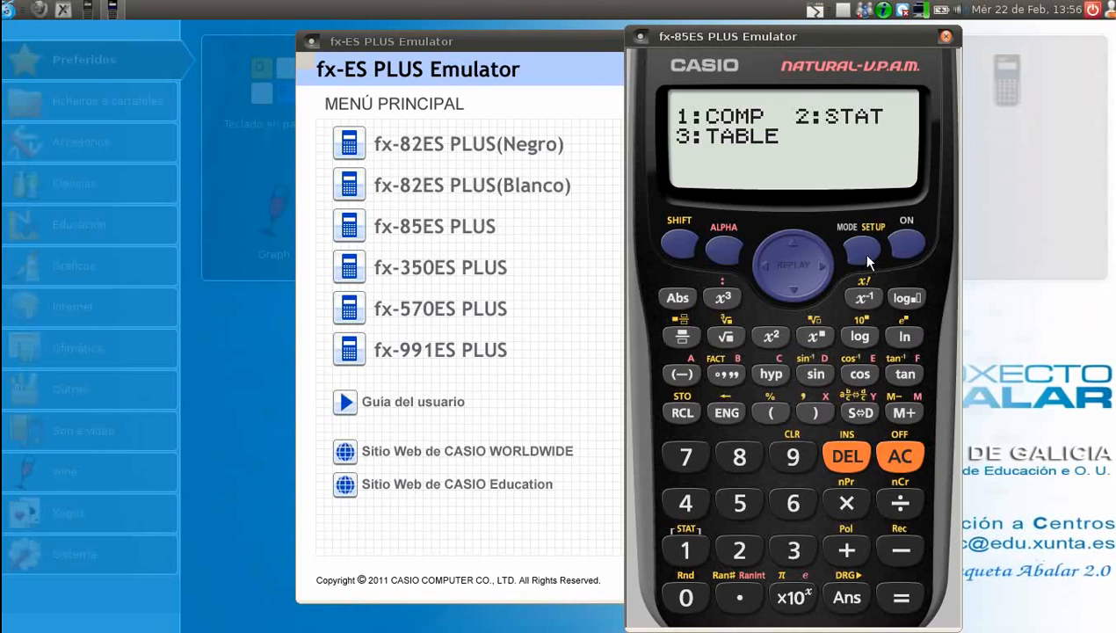
pyautogui.click(946, 36)
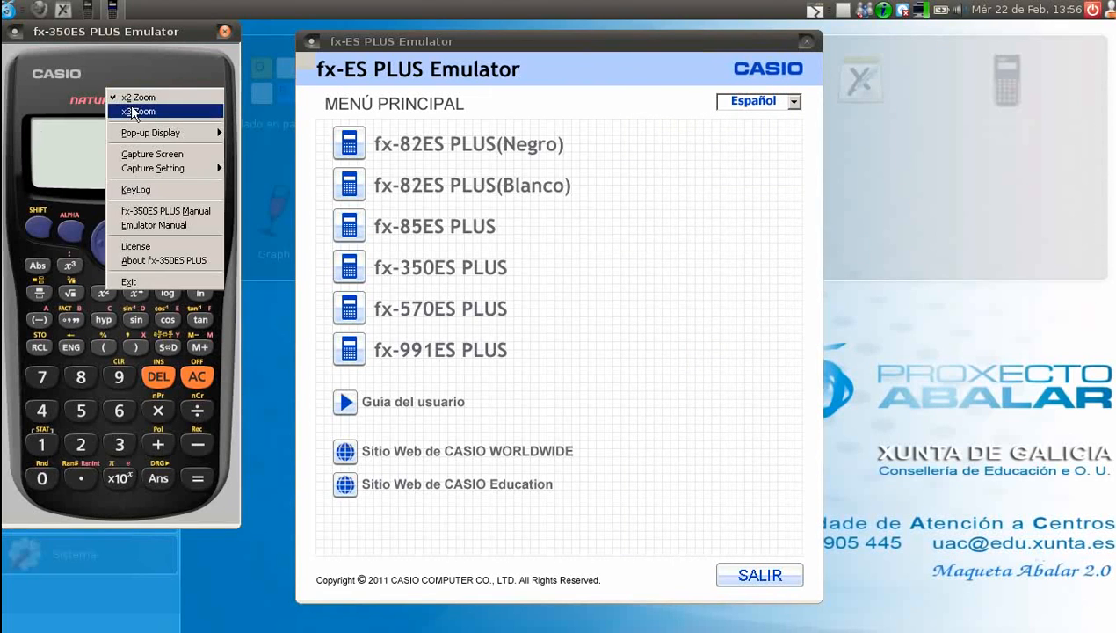
# Enlarge the fx-350ES PLUS to x3 and close it.
pyautogui.click(138, 96)
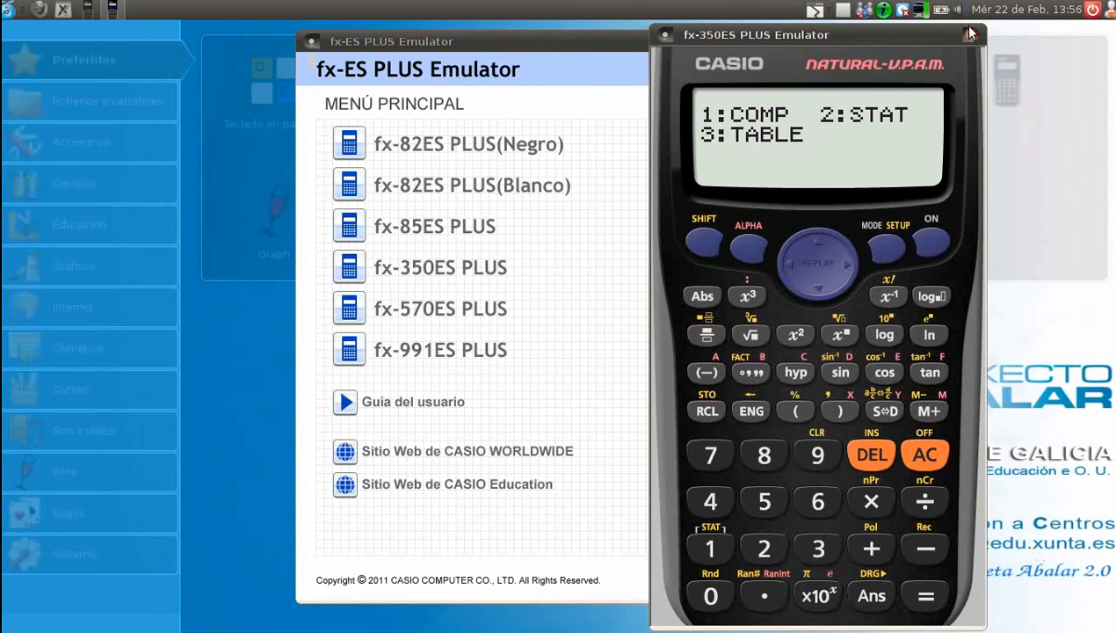
pyautogui.click(971, 33)
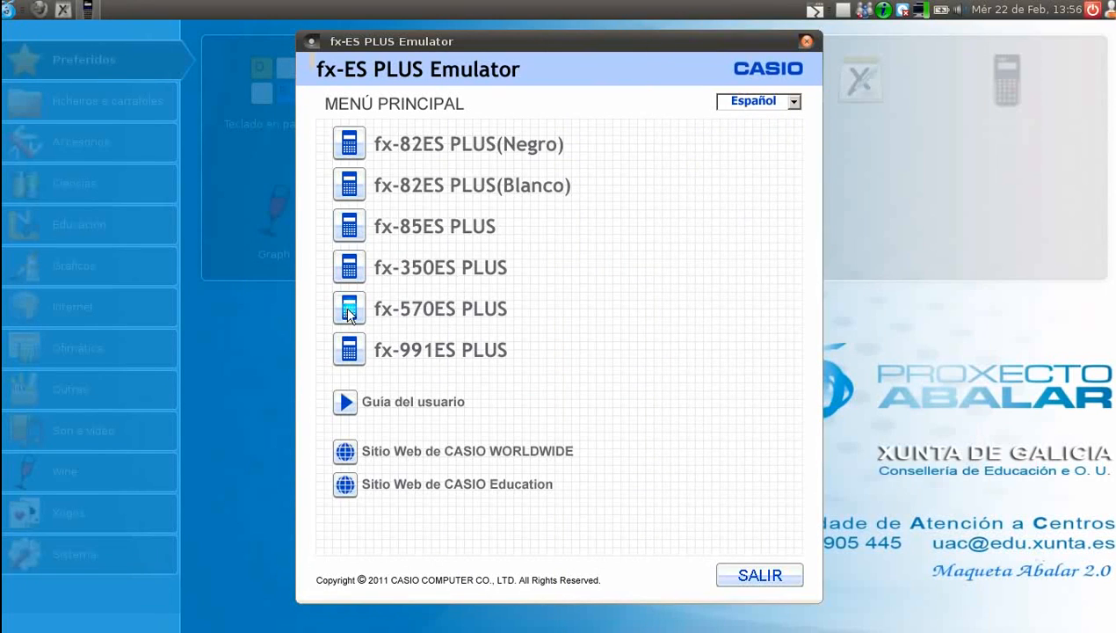
# Open the fx-570ES PLUS, show its mode list and enlarge it to x2 zoom.
pyautogui.click(349, 308)
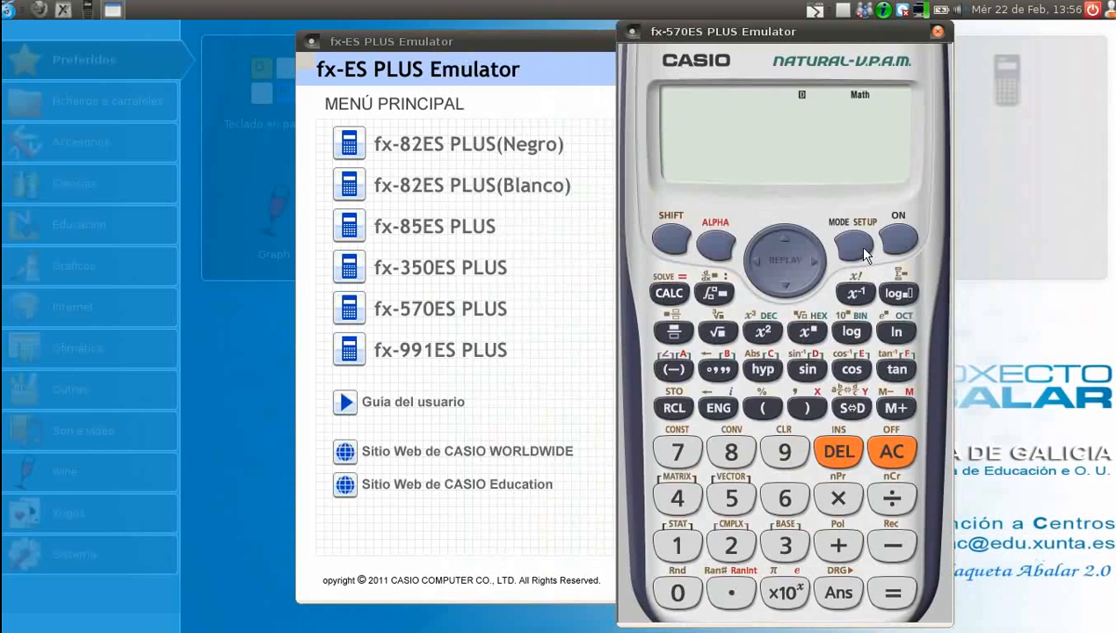
pyautogui.click(852, 243)
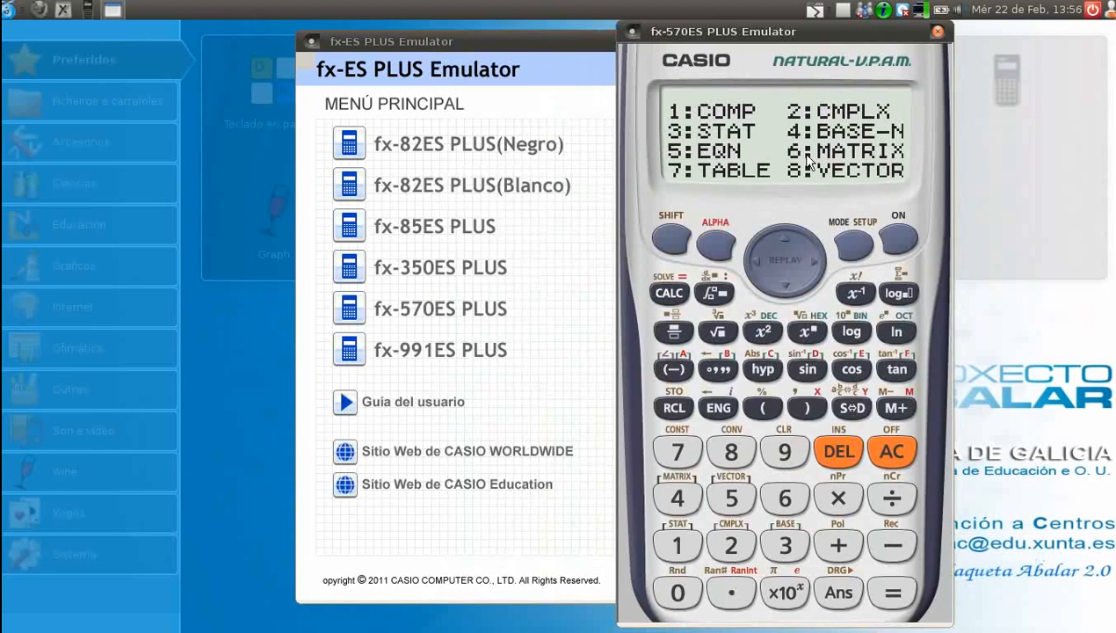
pyautogui.moveTo(777, 295)
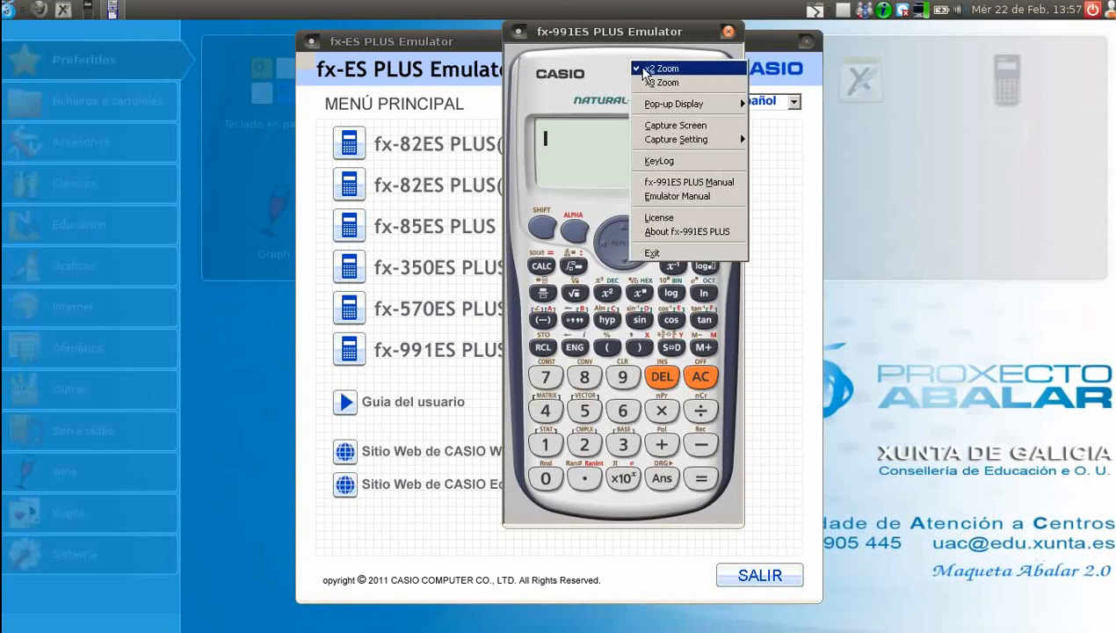
pyautogui.click(668, 69)
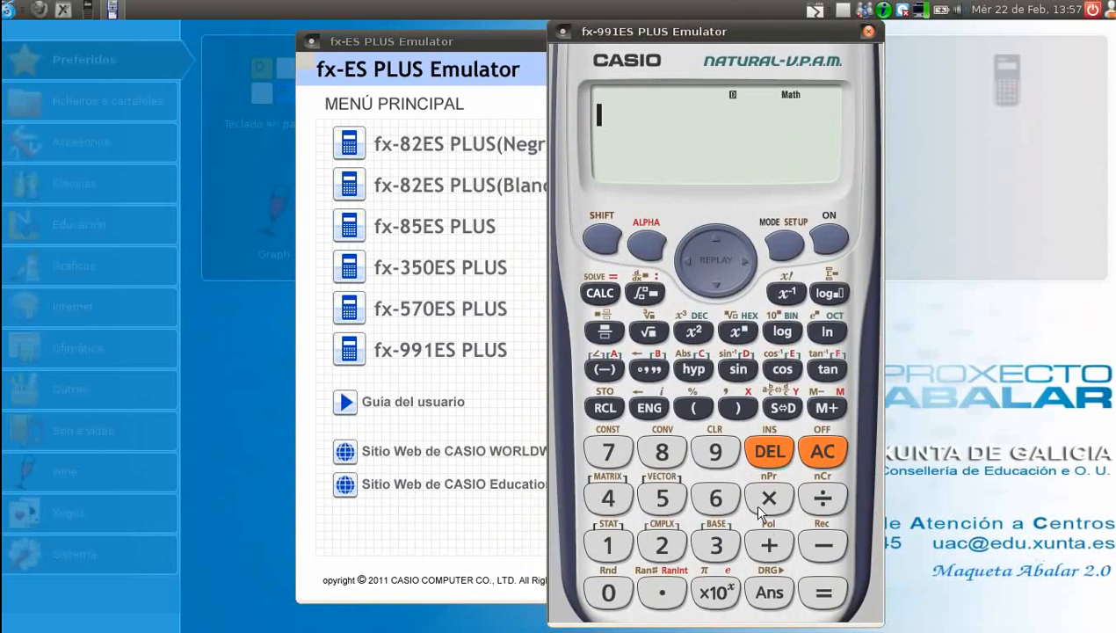
# Evaluate the integral of 3X from 1 to 2, getting 9/2.
pyautogui.click(644, 293)
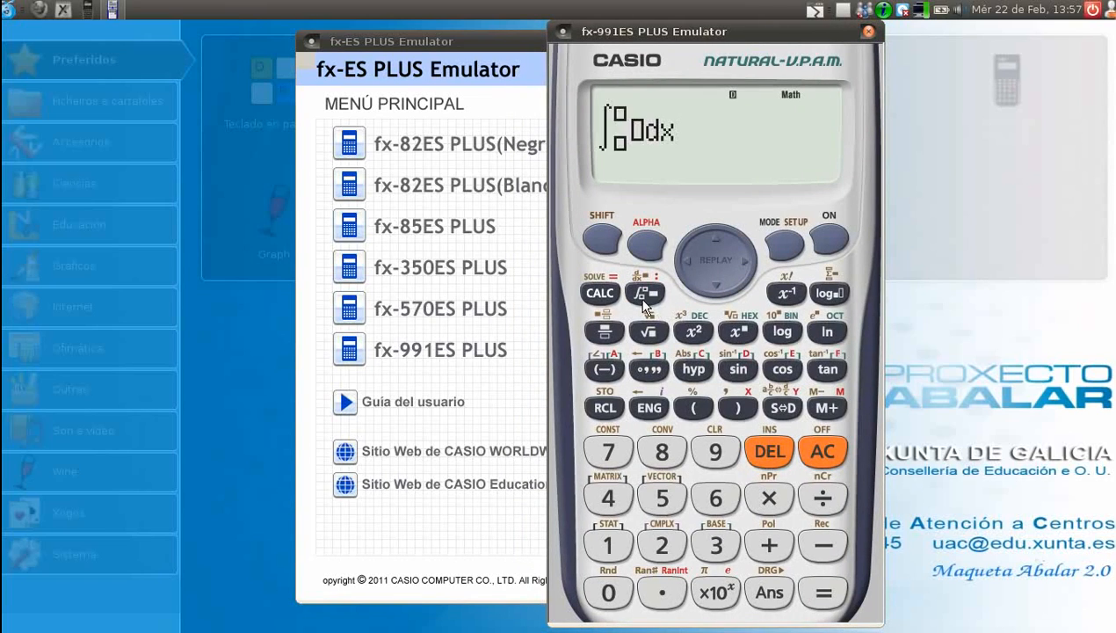
pyautogui.moveTo(693, 323)
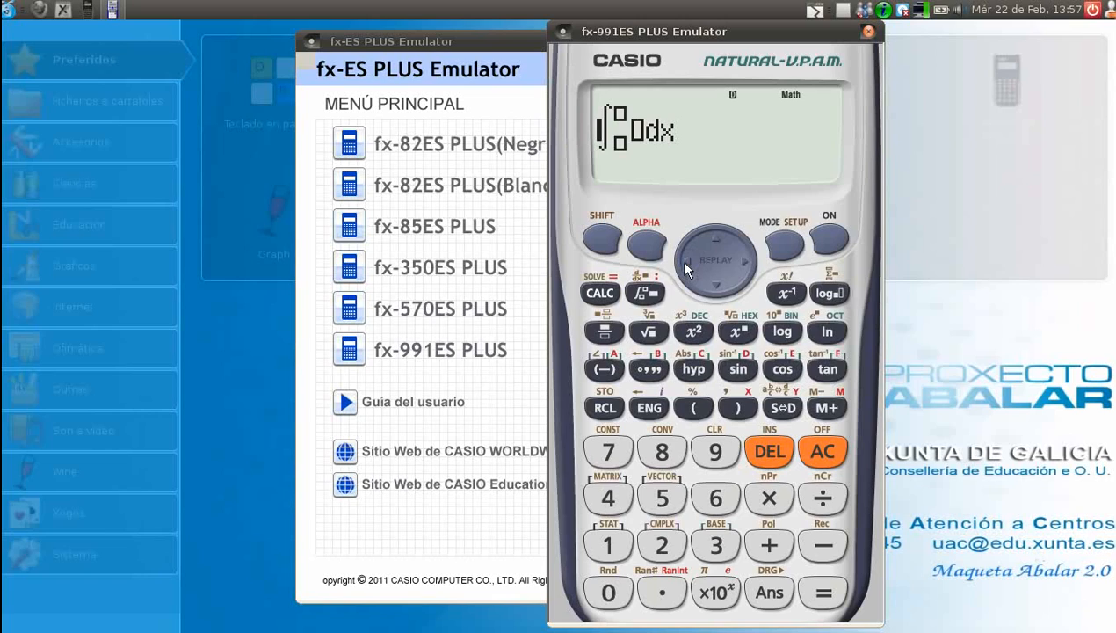
pyautogui.moveTo(840, 13)
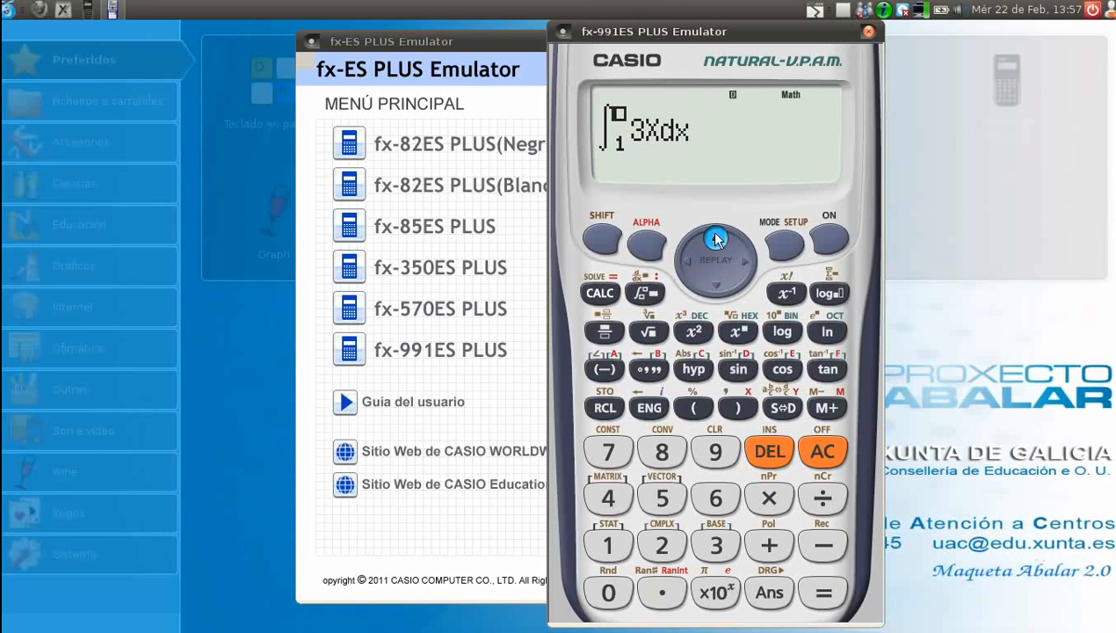
pyautogui.click(662, 544)
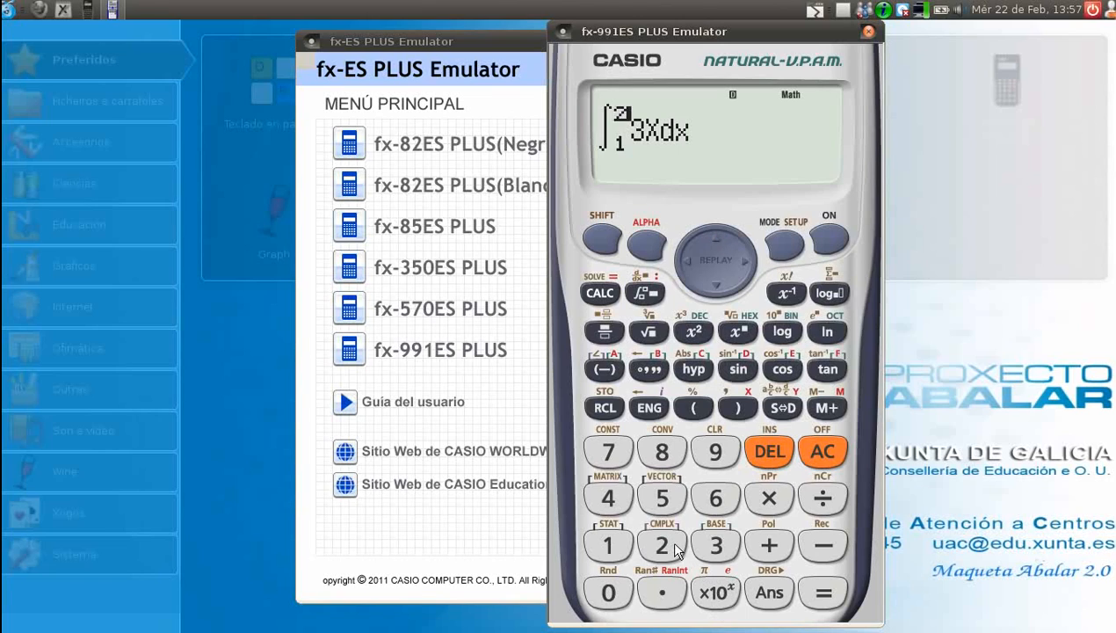
pyautogui.click(823, 592)
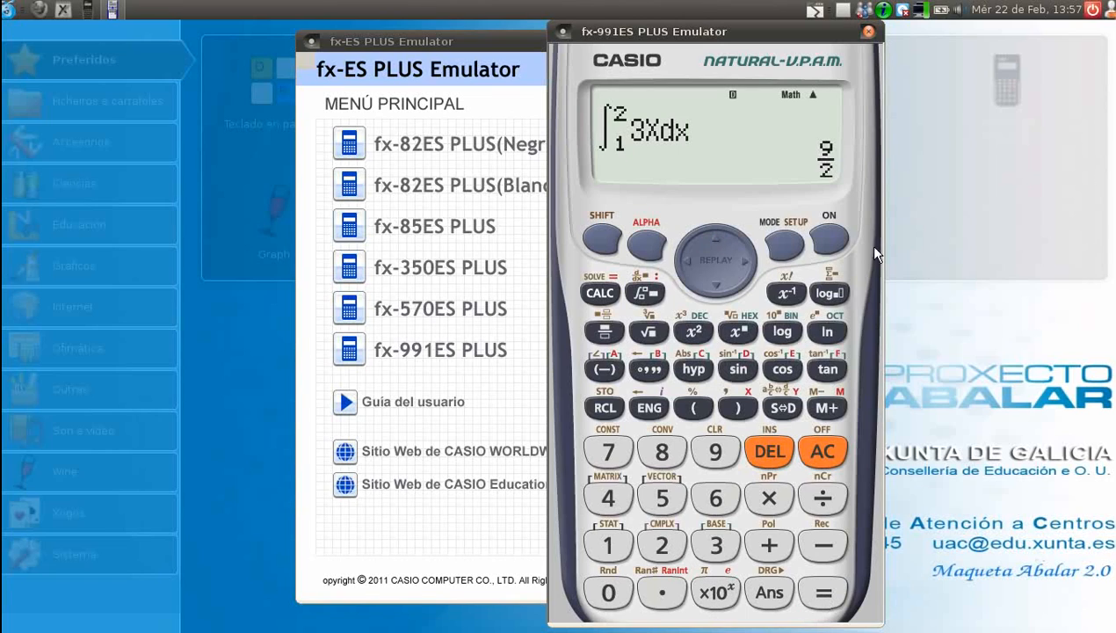
pyautogui.moveTo(824, 158)
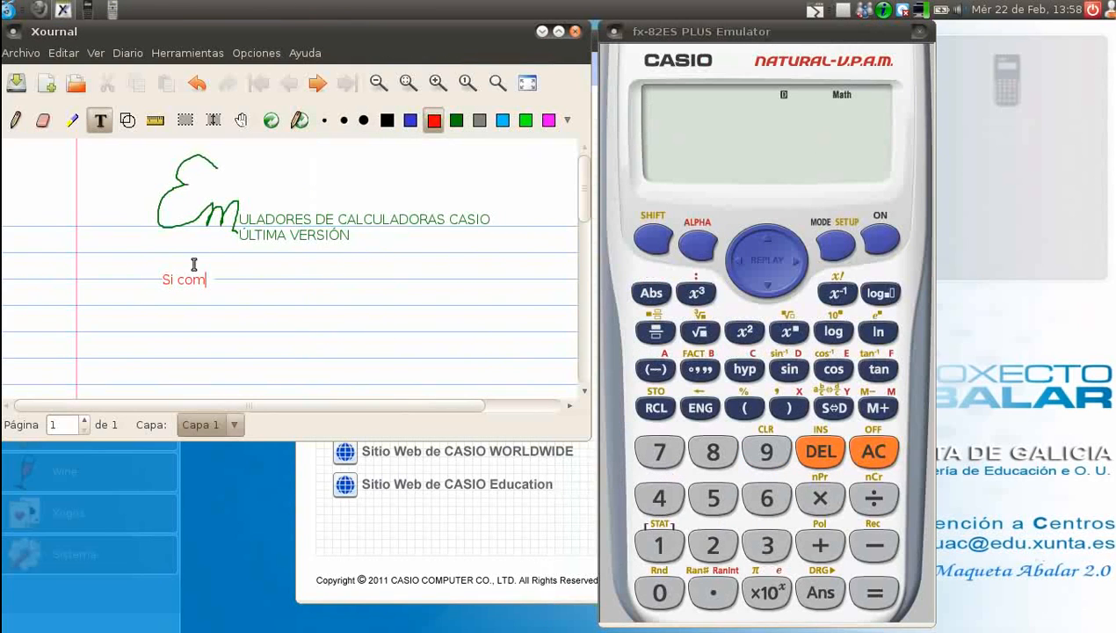
# Type the red tip 'Si compras una calculadora pidele que tenga TECLA DE FRACCIONES'.
pyautogui.write('pras una calc')
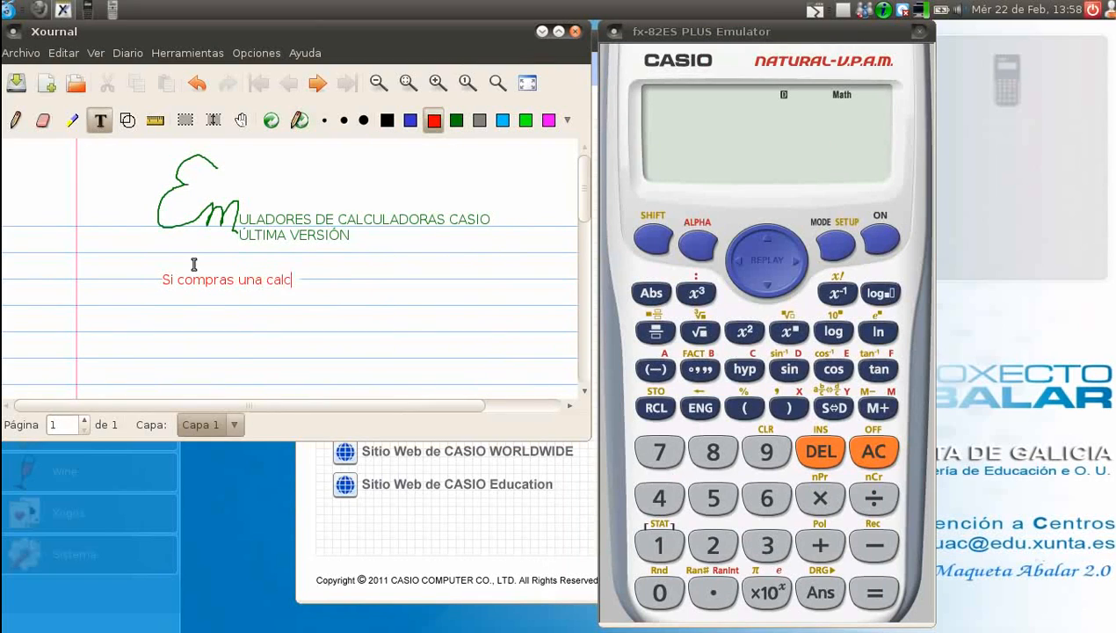
pyautogui.write('uladora pidele que')
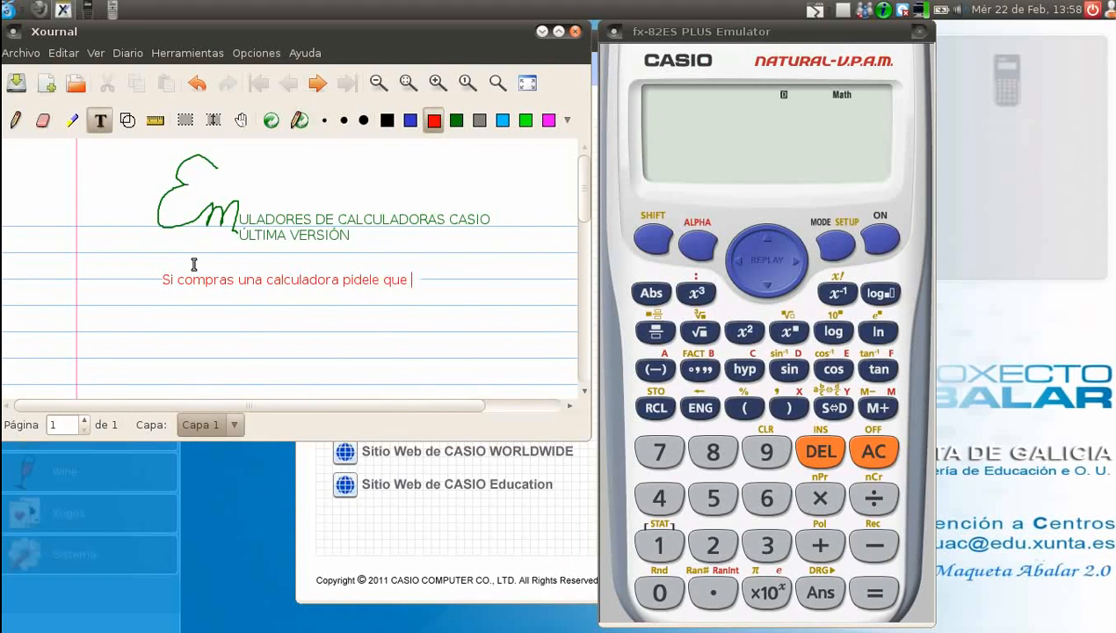
pyautogui.write('tenga')
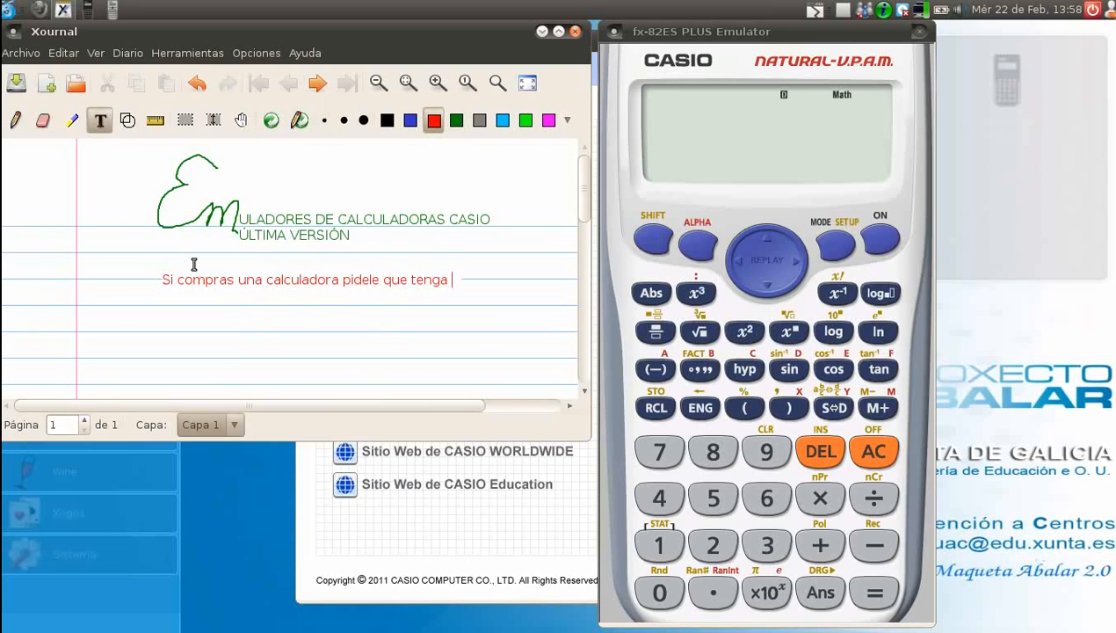
pyautogui.write('TECLA DE')
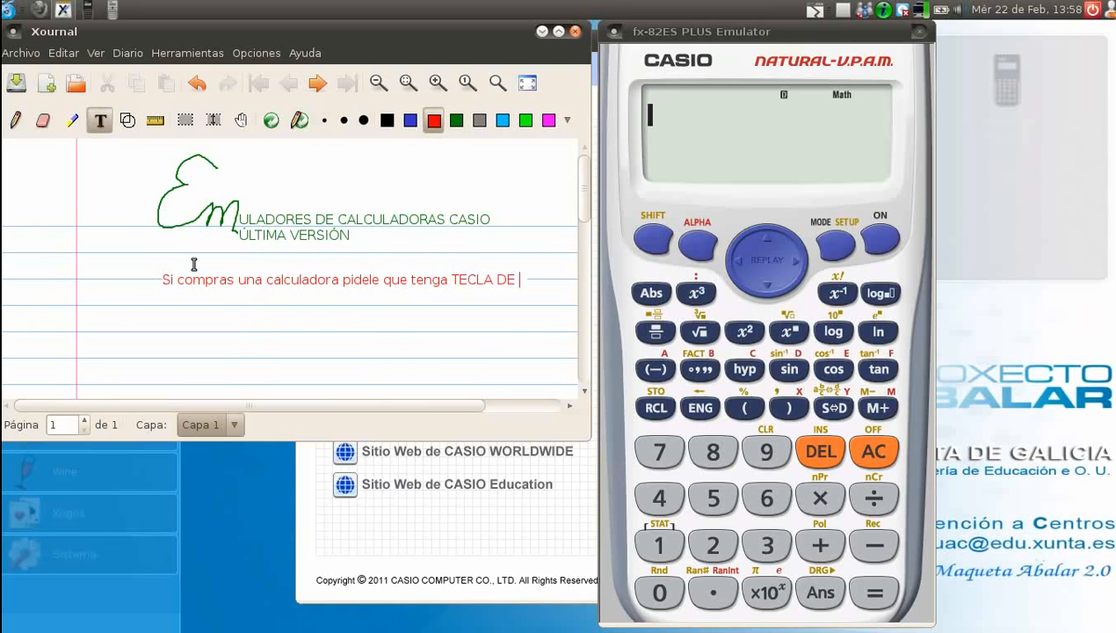
pyautogui.write('FRACCIO')
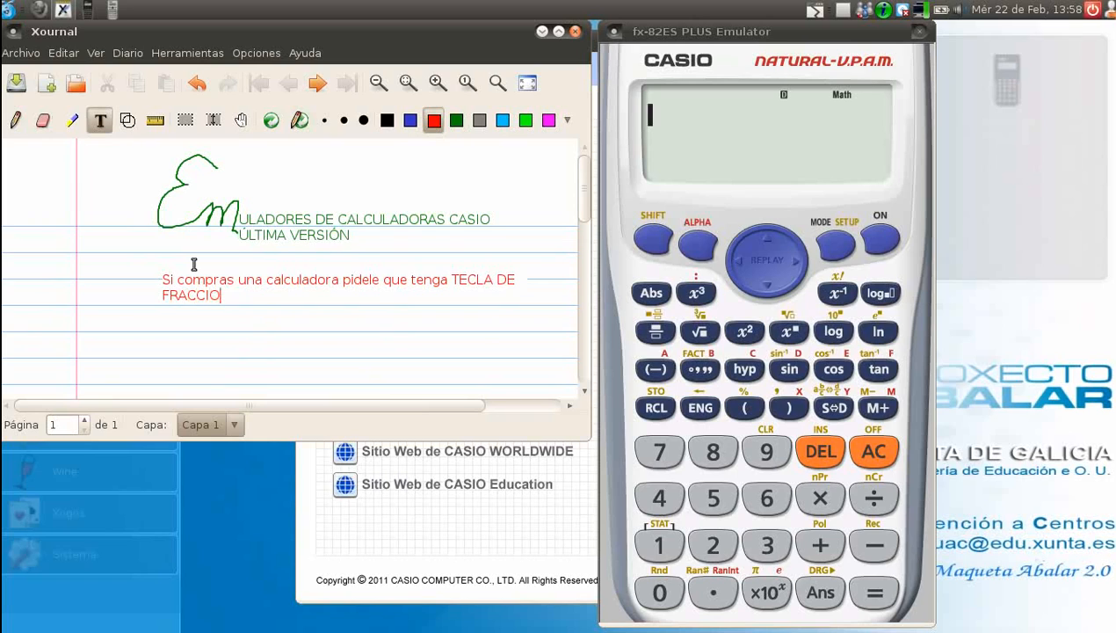
pyautogui.write('NES ..')
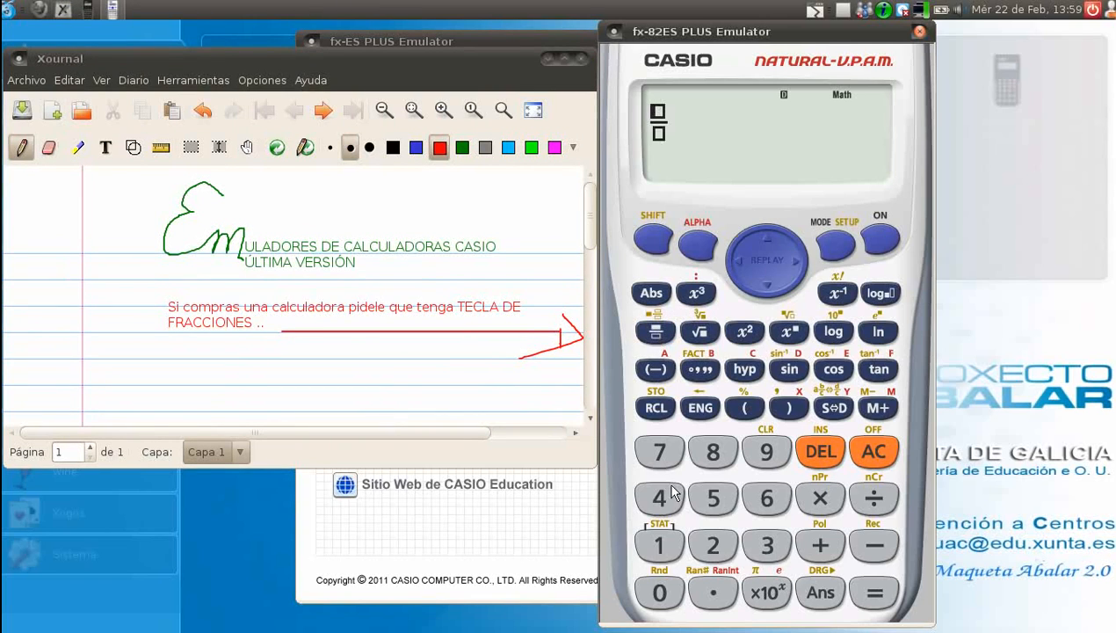
# Enter 7 as numerator and move to the denominator to build 7/14.
pyautogui.click(659, 451)
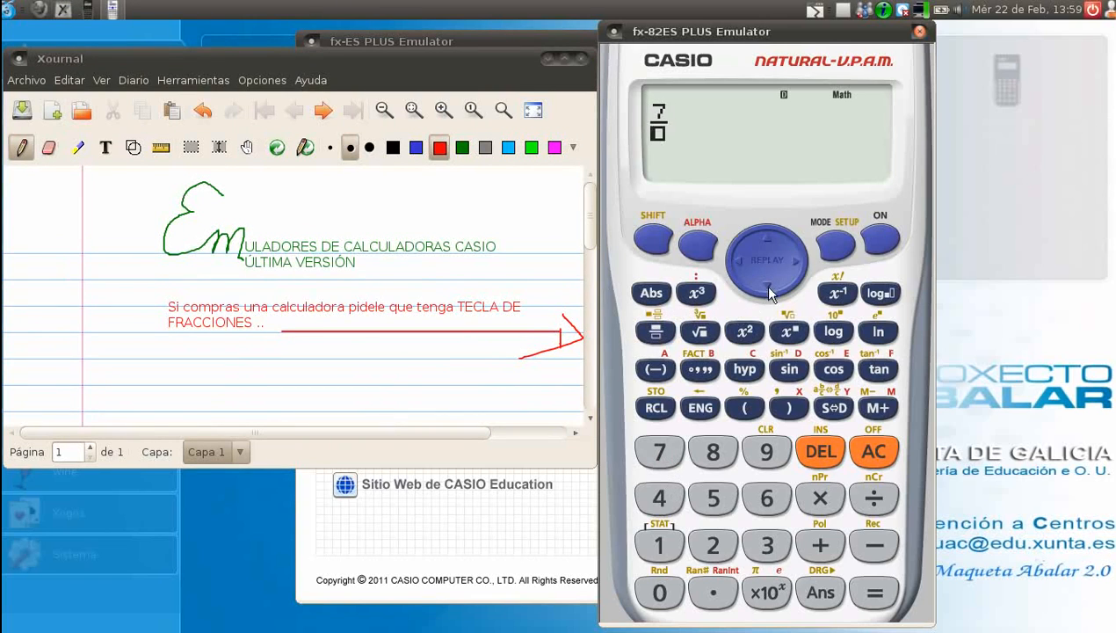
pyautogui.click(659, 499)
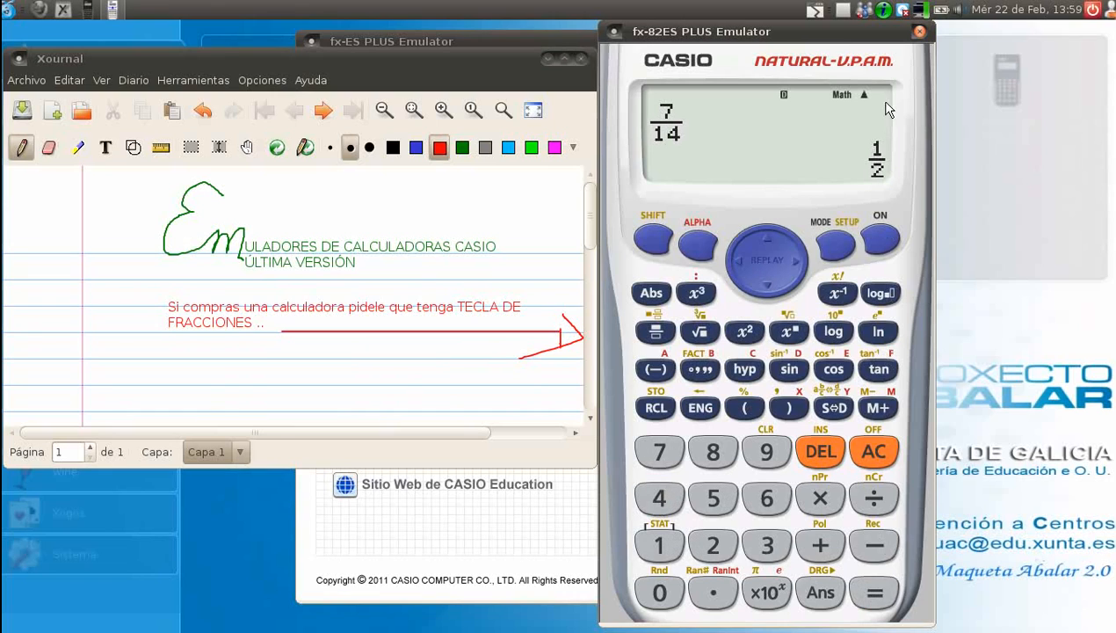
pyautogui.moveTo(849, 7)
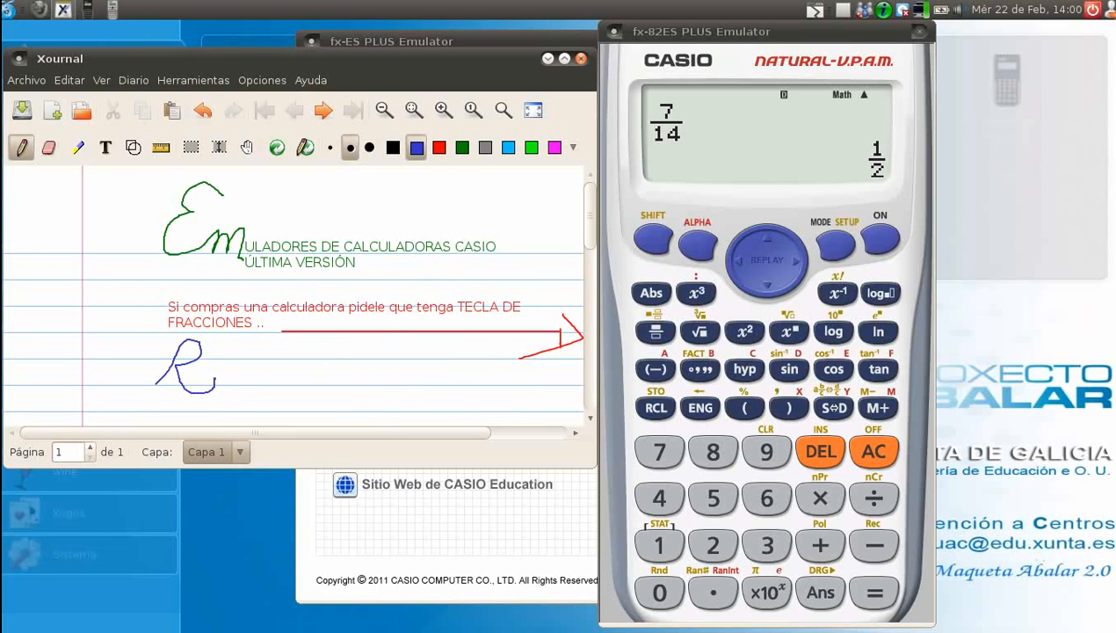
# Type 'ÁPIDAMENTE VERÁS LO QUE SON DOS FRACCIONES EQUIVALENTES!!!' beside the handwritten R.
pyautogui.click(104, 147)
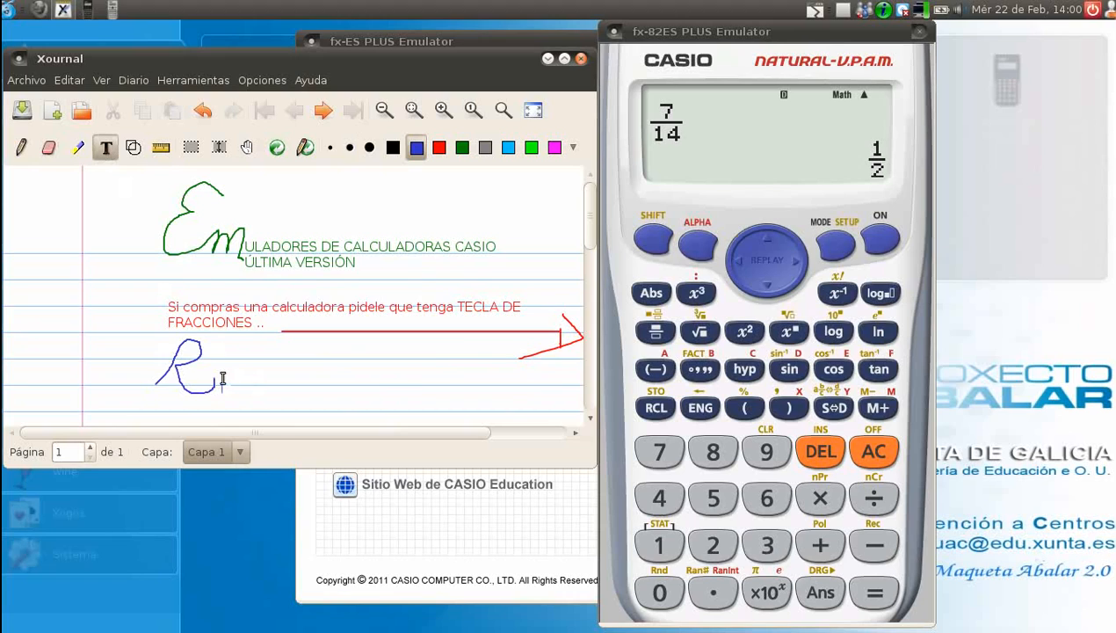
pyautogui.write('ÁPID')
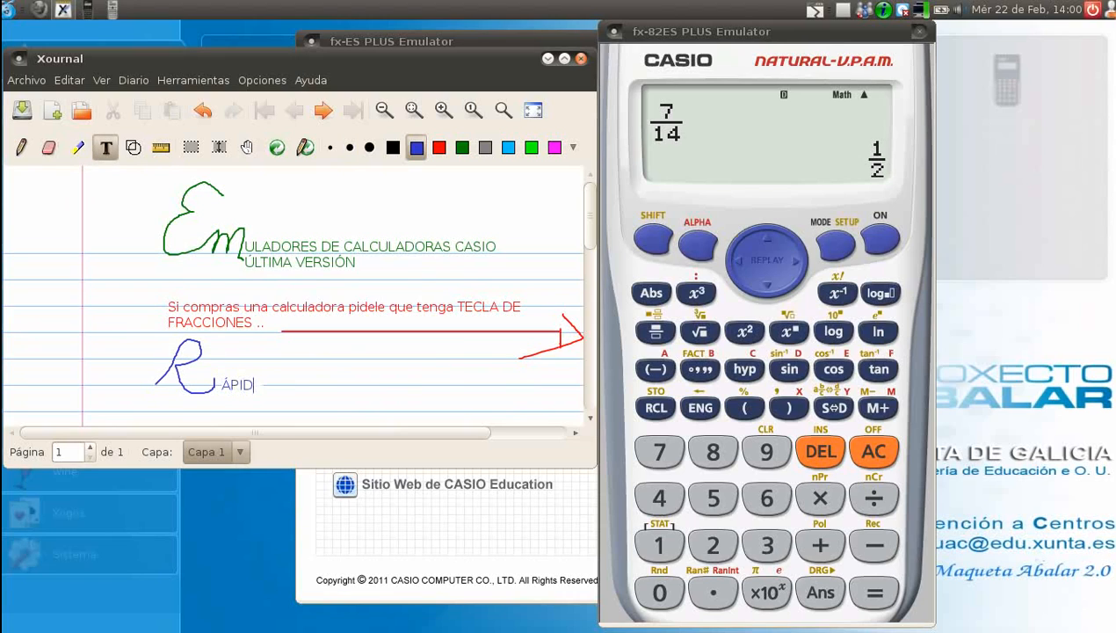
pyautogui.write('AMENTE VERÁS')
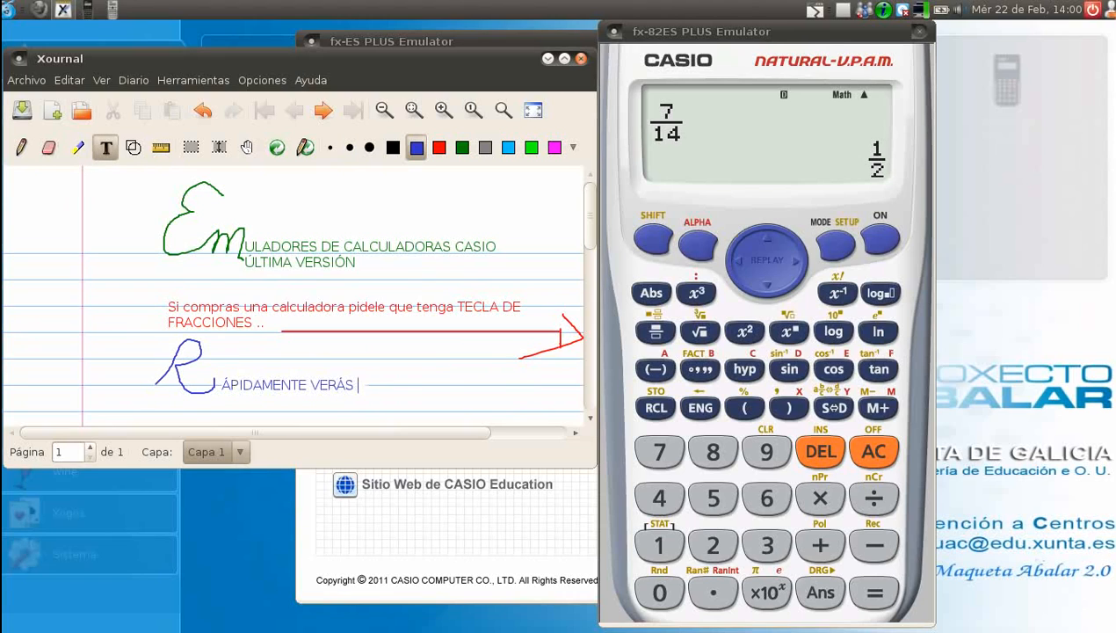
pyautogui.write('LO QUE SON DOS')
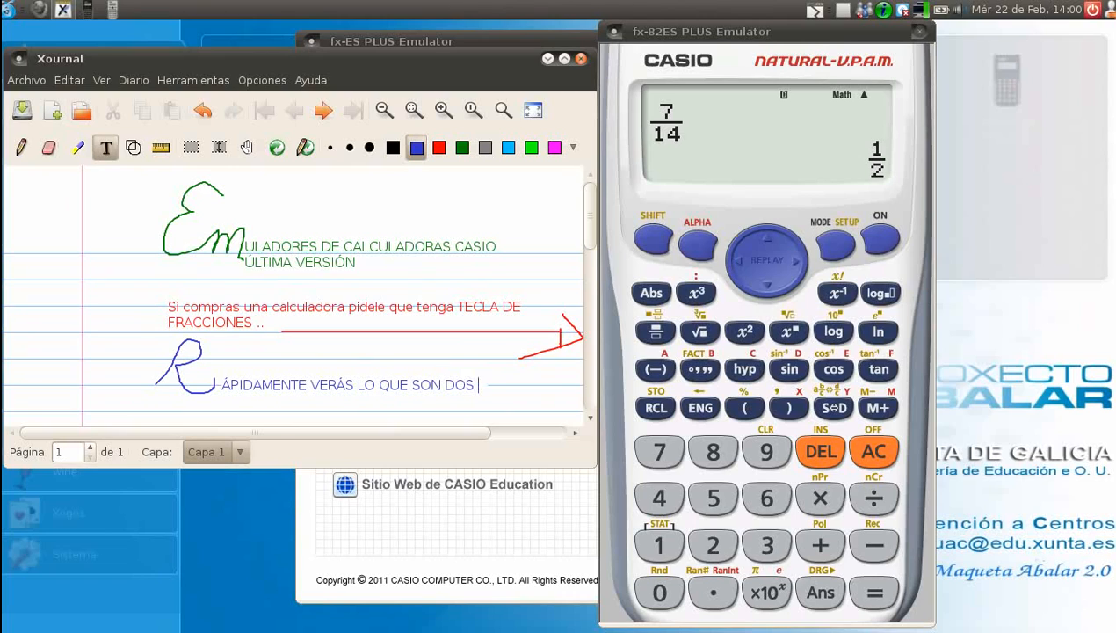
pyautogui.write('FRACCIONES')
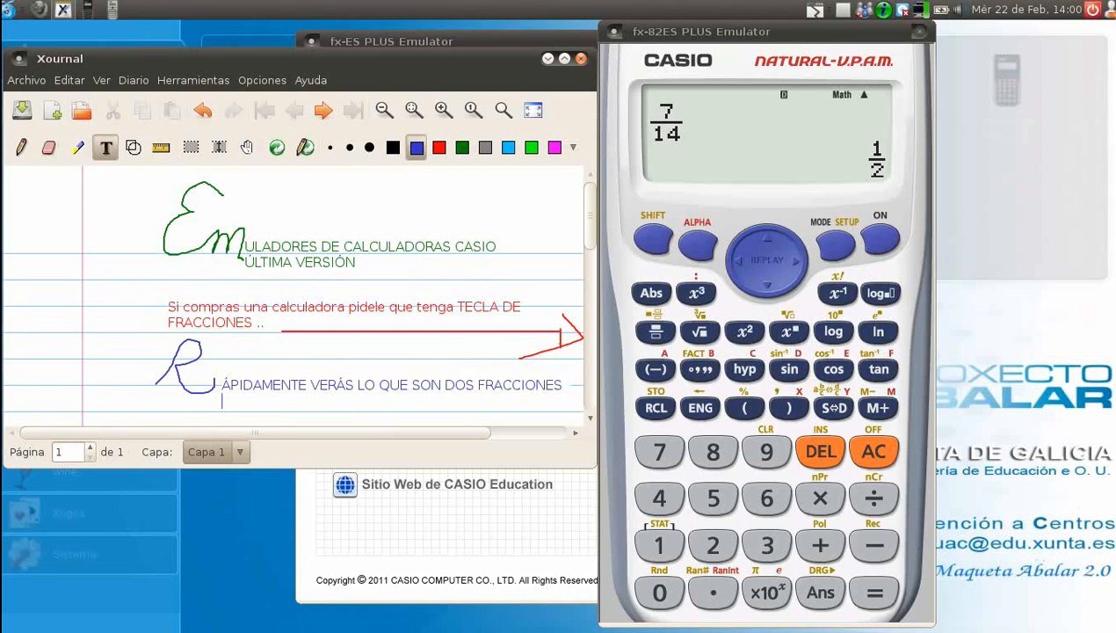
pyautogui.write('EQUIVALENTE')
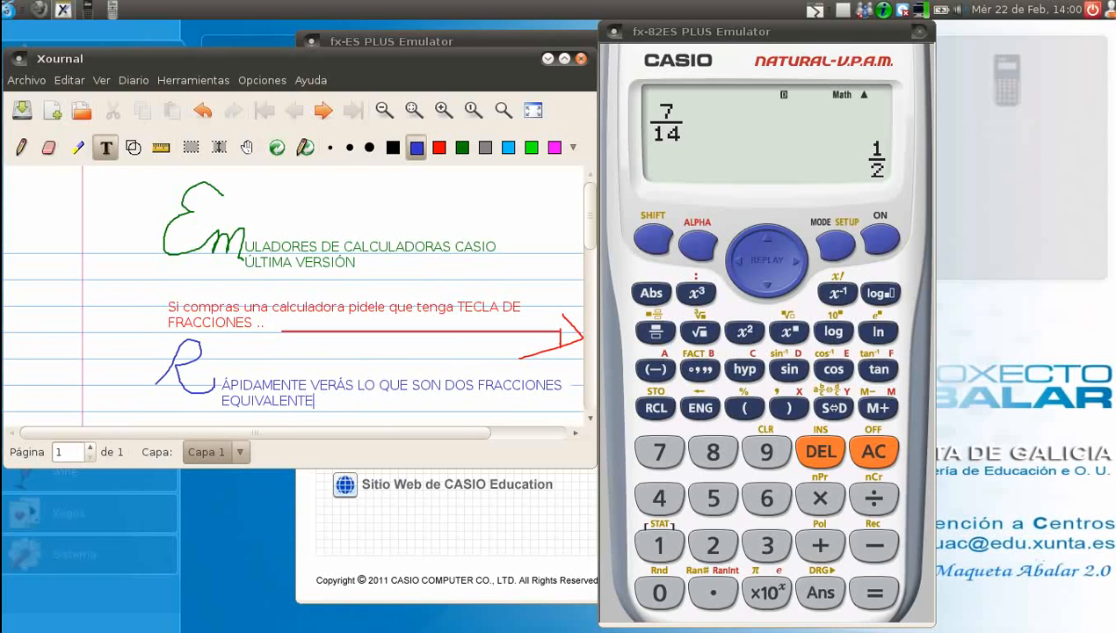
pyautogui.write('S')
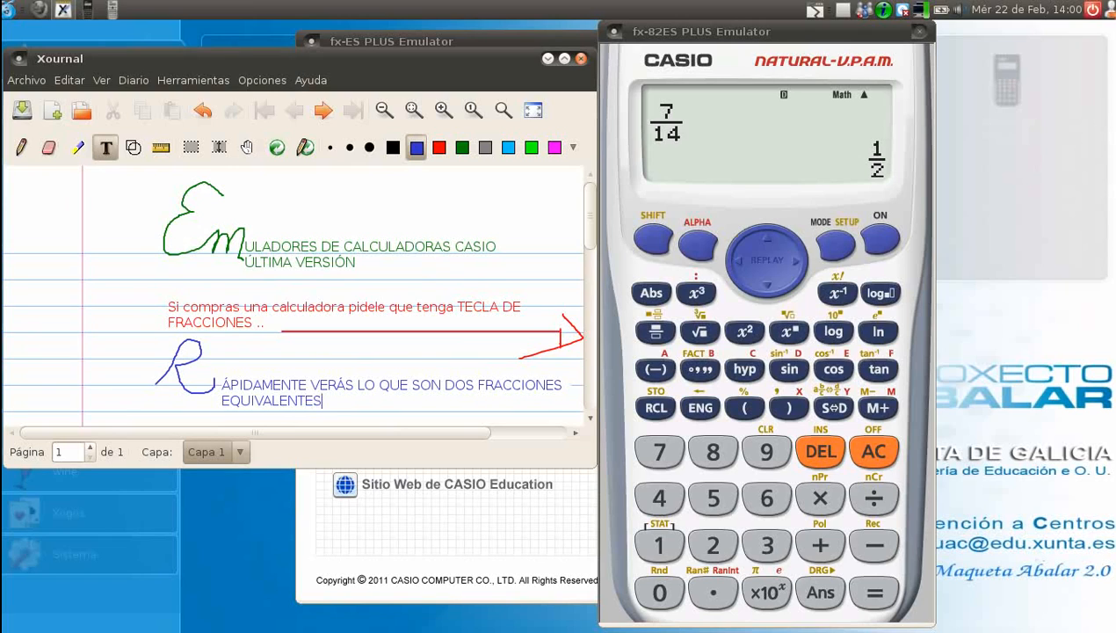
pyautogui.write('!!!!!!!!!!!!')
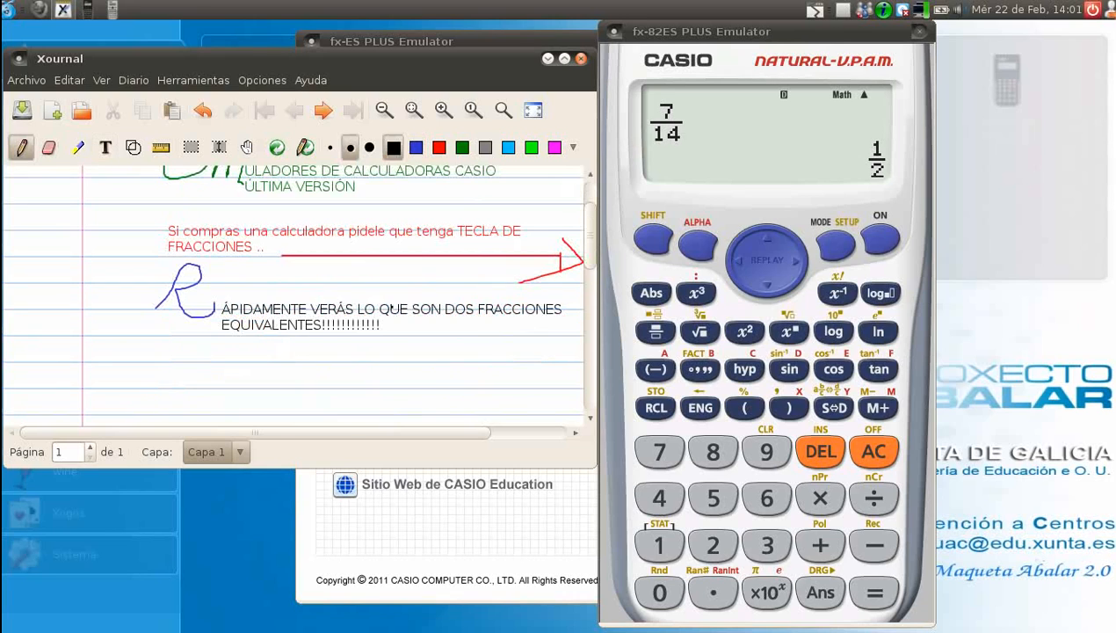
# Draw a black T and type 'AMBIÉN ENTENDERÁS EL PASO DE' beside it.
pyautogui.moveTo(140, 341); pyautogui.dragTo(206, 350)
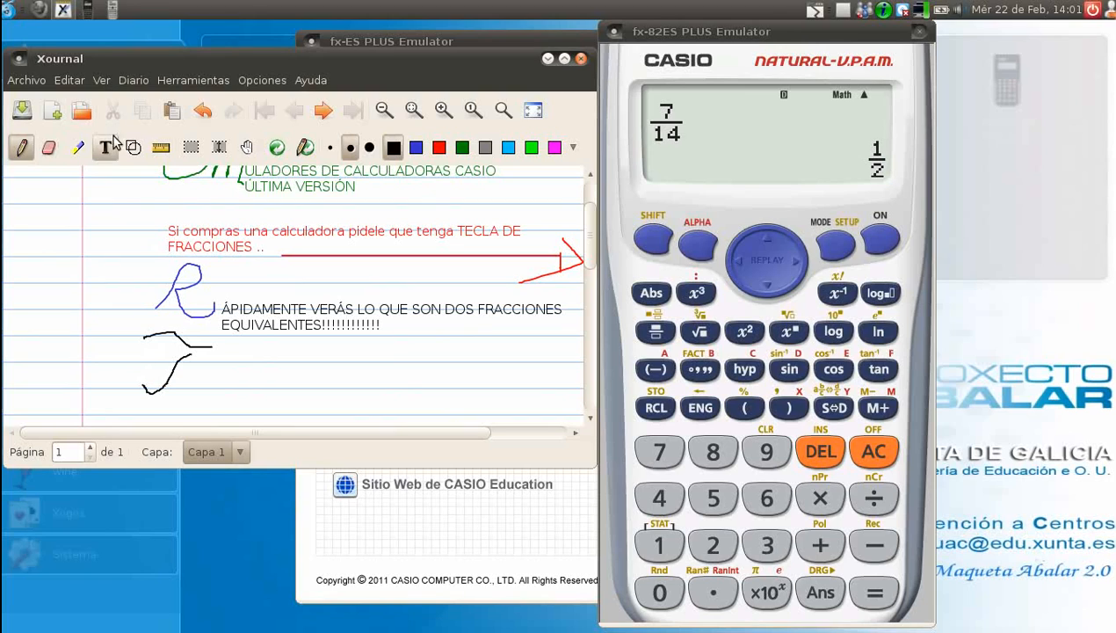
pyautogui.write('A')
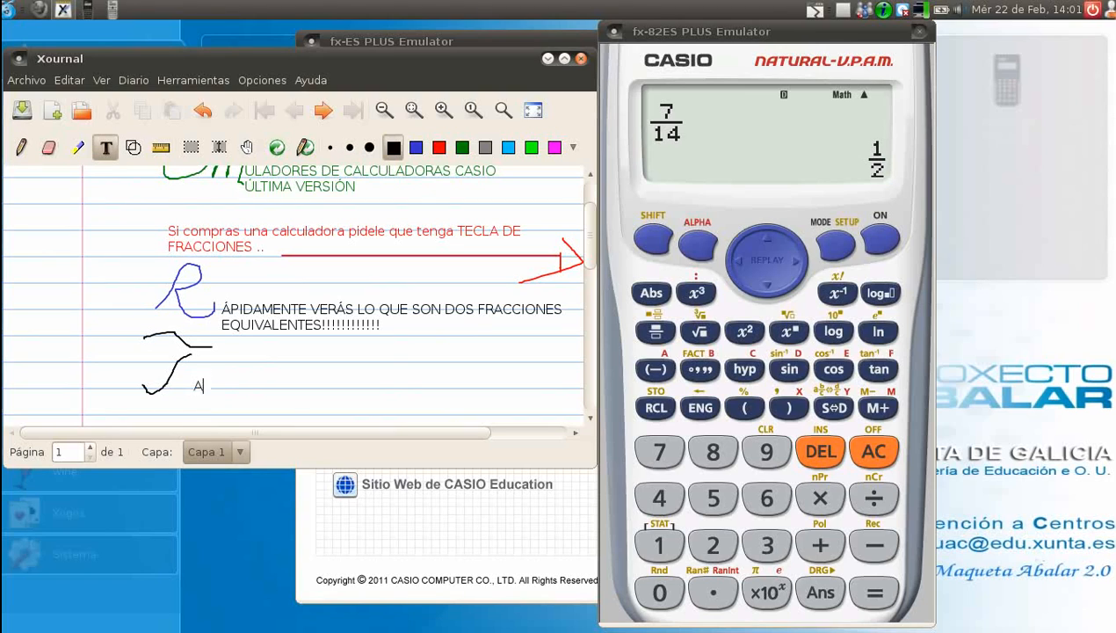
pyautogui.write('MBIÉN ENTE')
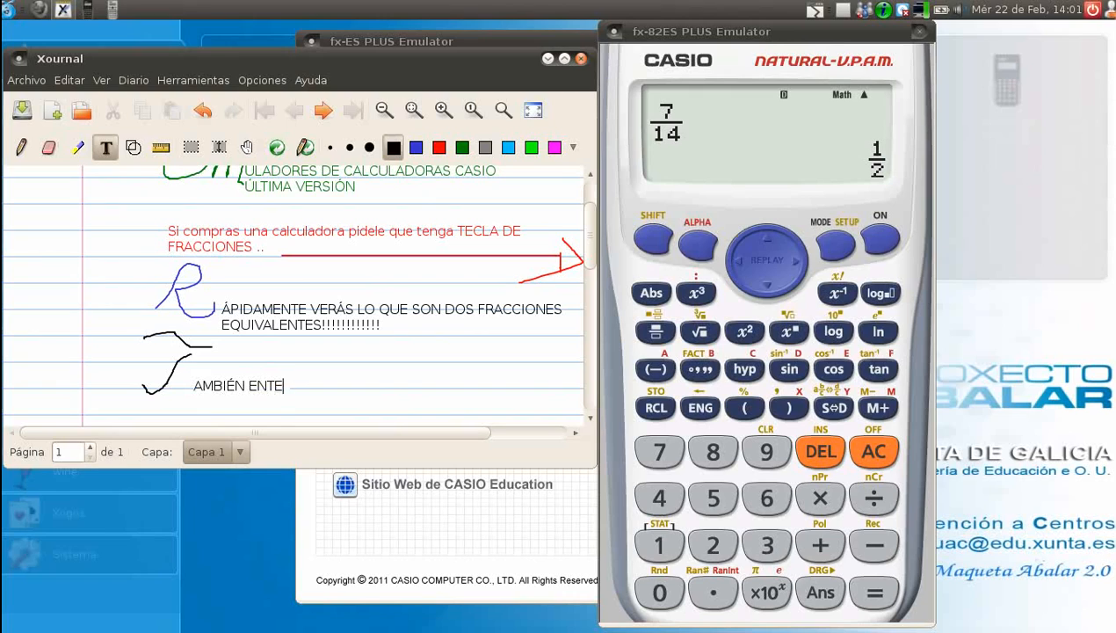
pyautogui.write('NDERÁS')
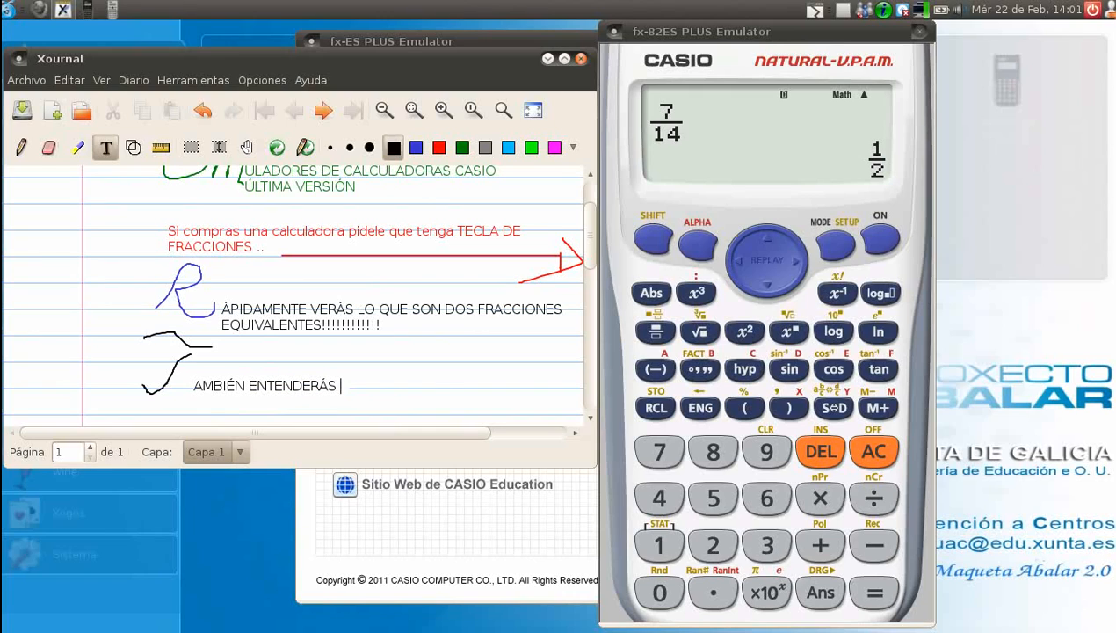
pyautogui.write('EL PASO DE')
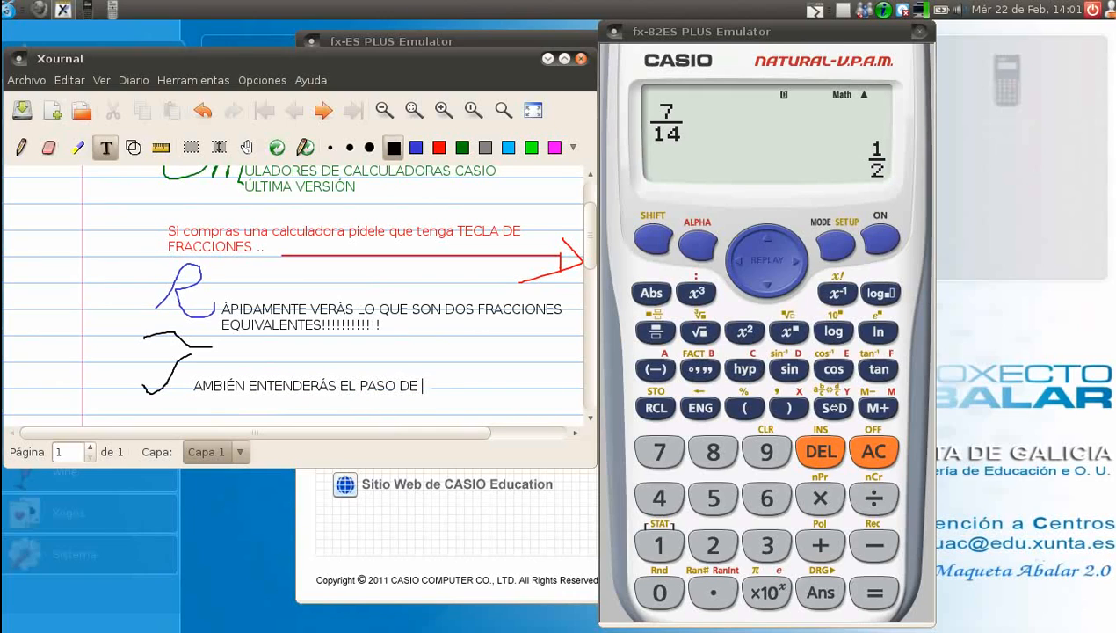